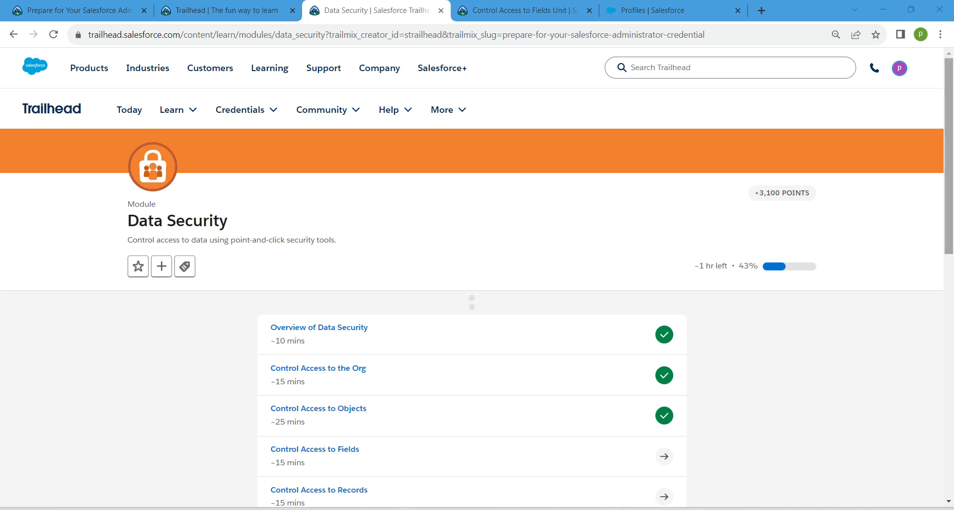
Step: Browse the Data Security module page and open the 'Control Access to Fields' unit
{"action": "scroll", "scroll_direction": "down", "scroll_amount": 3}
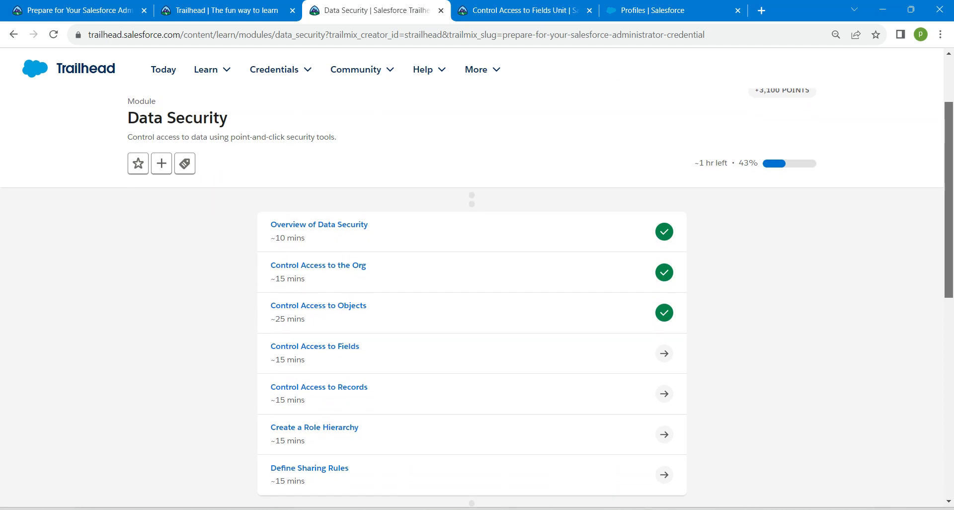
{"action": "scroll", "scroll_direction": "up", "scroll_amount": 3}
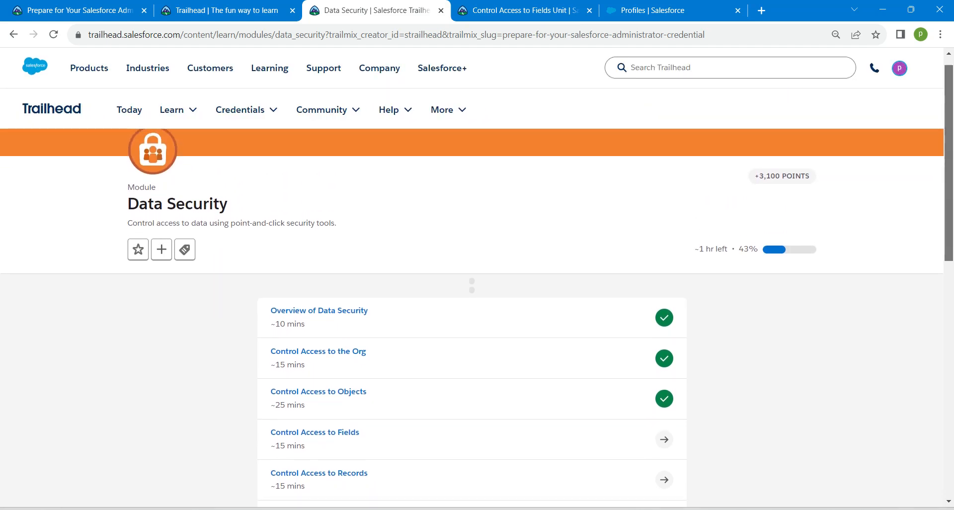
{"action": "scroll", "scroll_direction": "down", "scroll_amount": 3}
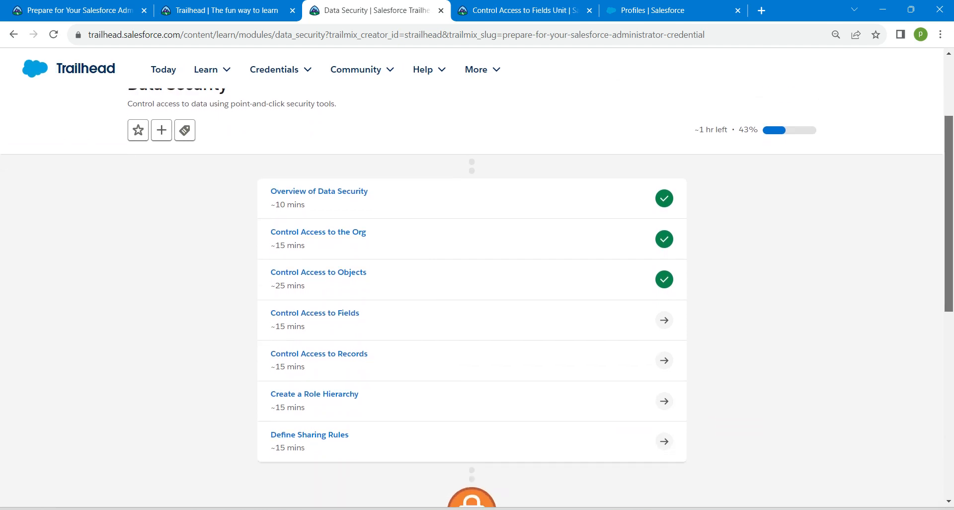
{"action": "scroll", "scroll_direction": "up", "scroll_amount": 3}
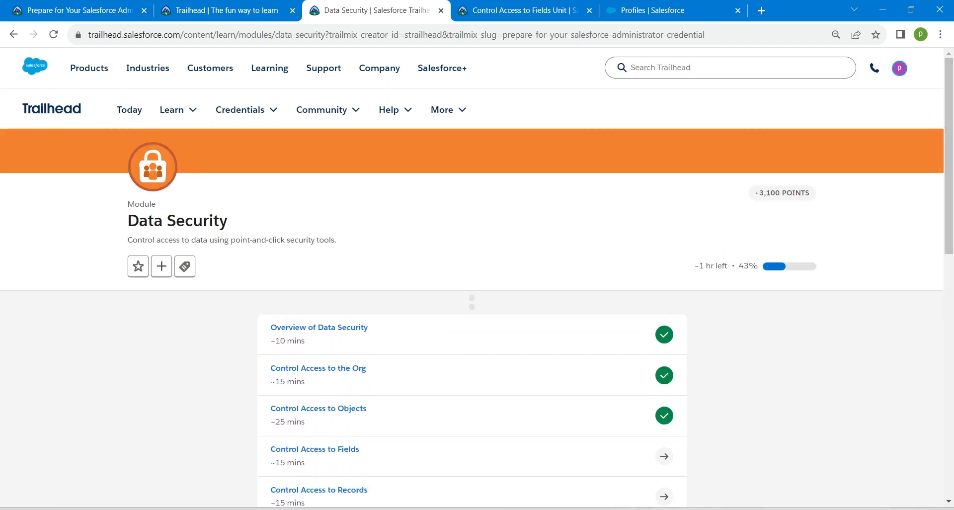
{"action": "left_click", "coordinate": [314, 449]}
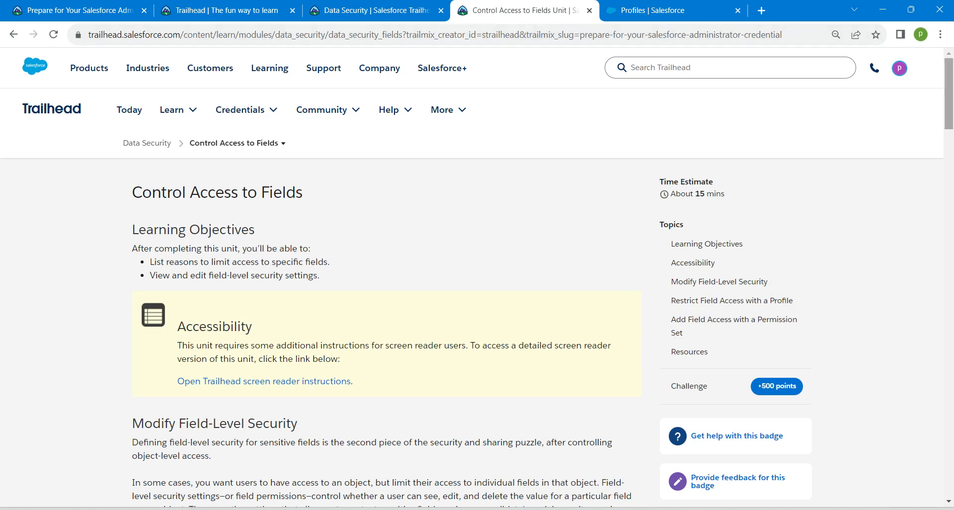
Step: Read the field access challenge requirements, then switch to the Salesforce Profiles tab
{"action": "scroll", "scroll_direction": "down", "scroll_amount": 3}
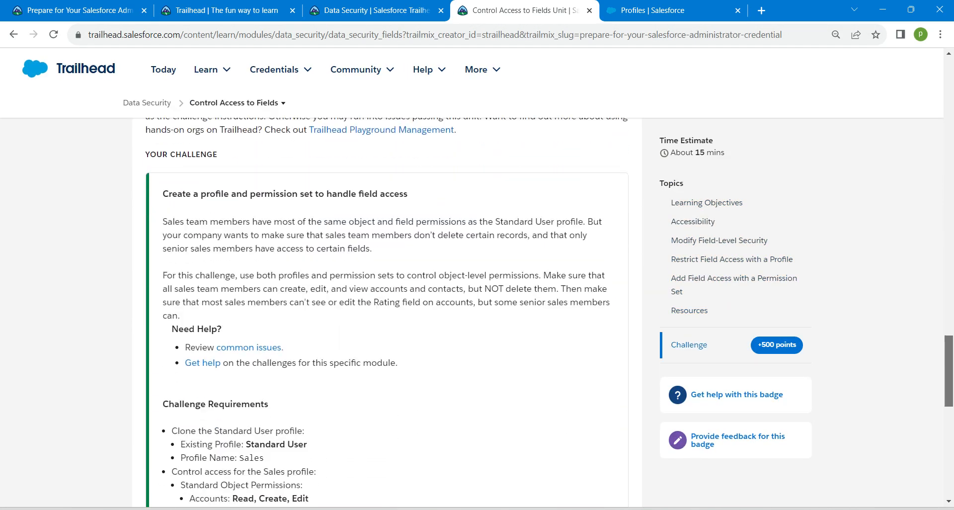
{"action": "scroll", "scroll_direction": "down", "scroll_amount": 3}
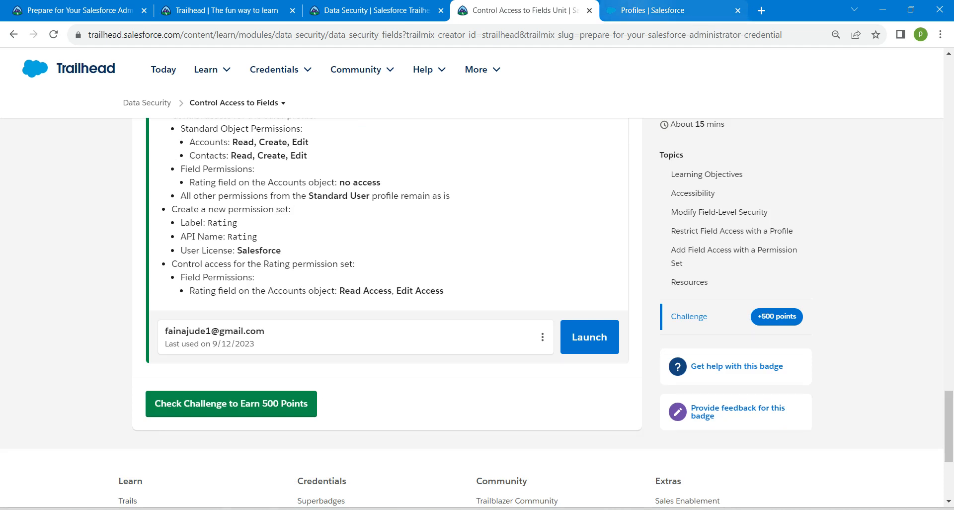
{"action": "left_click", "coordinate": [664, 11]}
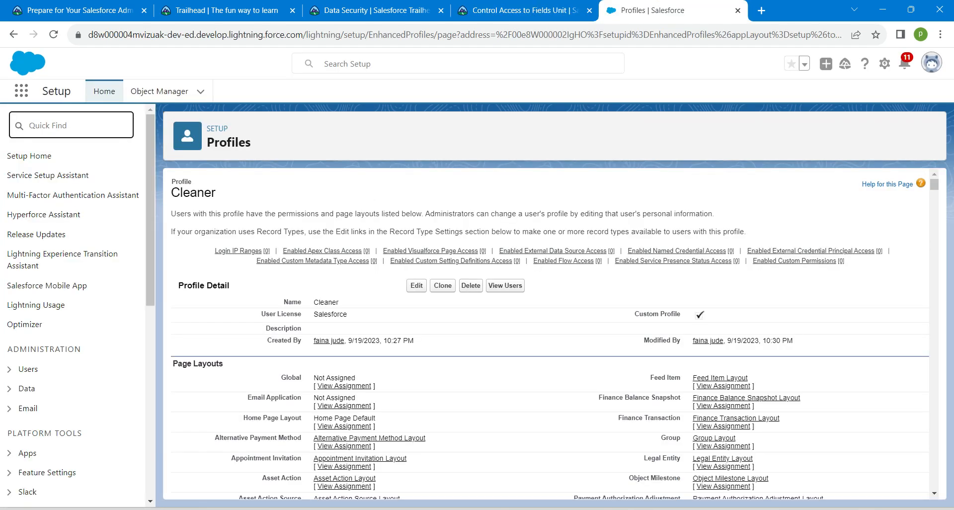
Step: Find Profiles via Quick Find 'prof', filter to S, and clone Standard User
{"action": "type", "text": "profil"}
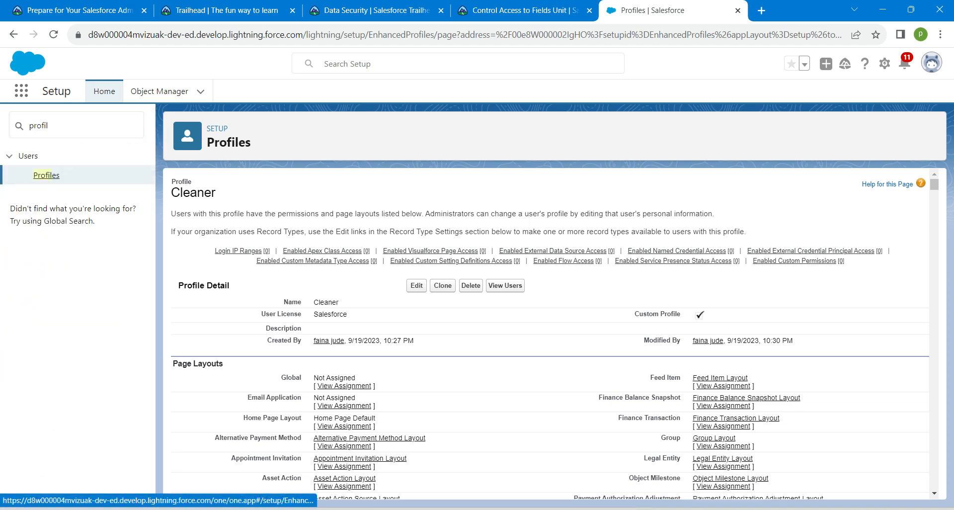
{"action": "left_click", "coordinate": [45, 175]}
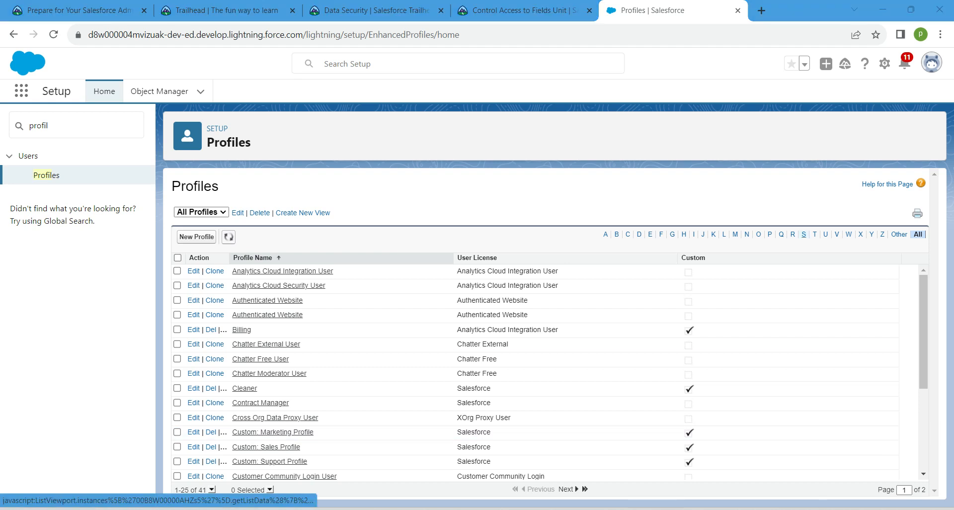
{"action": "left_click", "coordinate": [803, 234]}
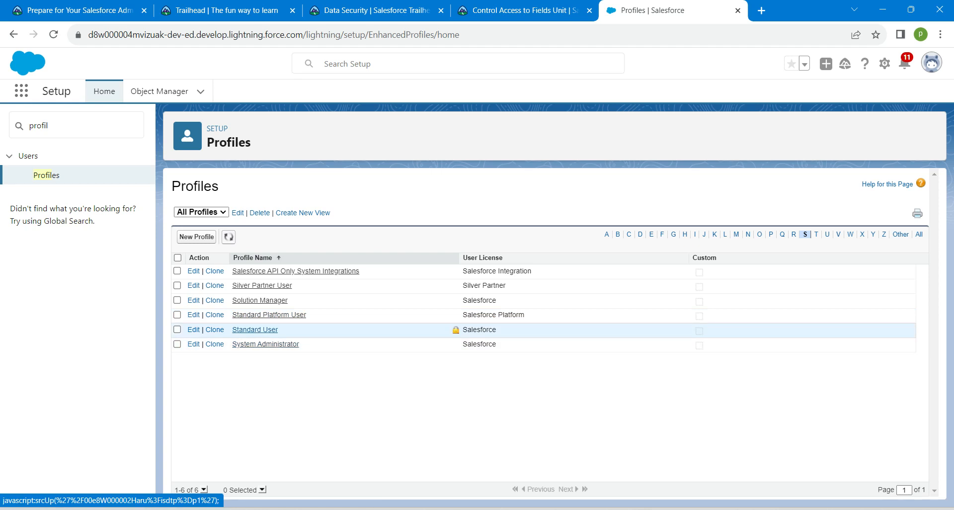
{"action": "left_click", "coordinate": [213, 329]}
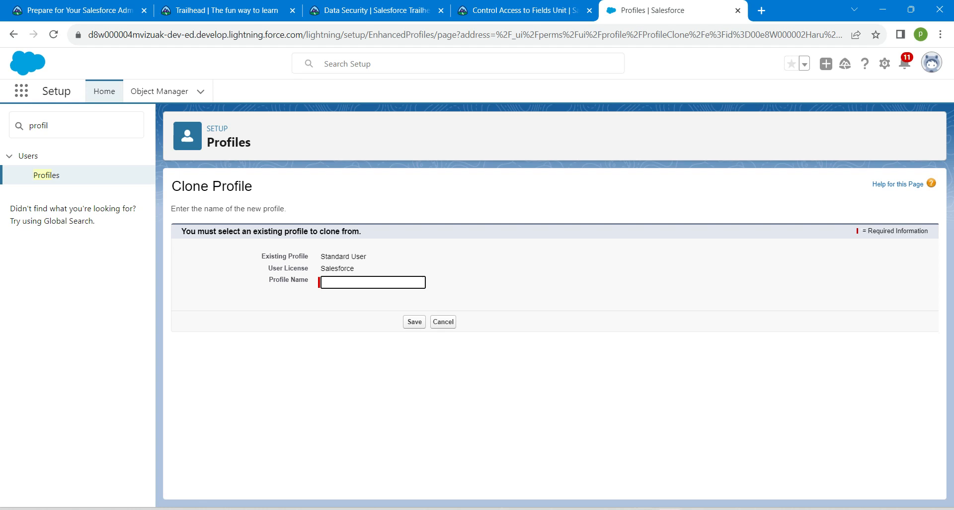
Step: Check the challenge for the name, save the clone as 'Sales', and edit it
{"action": "left_click", "coordinate": [513, 10]}
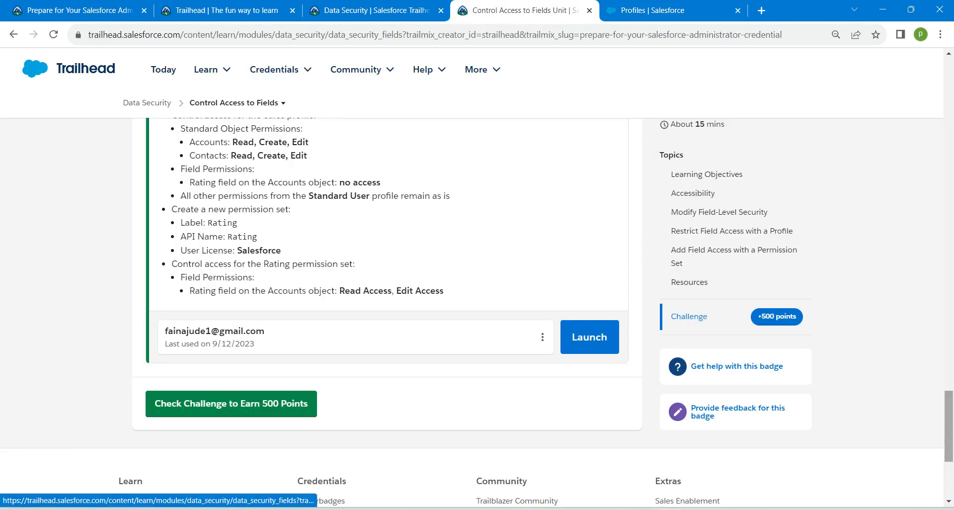
{"action": "scroll", "scroll_direction": "up", "scroll_amount": 3}
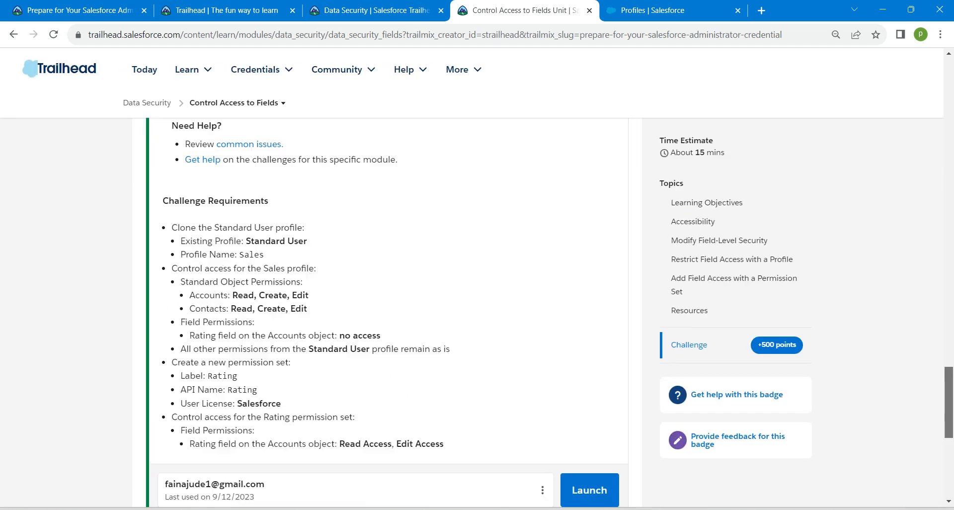
{"action": "scroll", "scroll_direction": "up", "scroll_amount": 3}
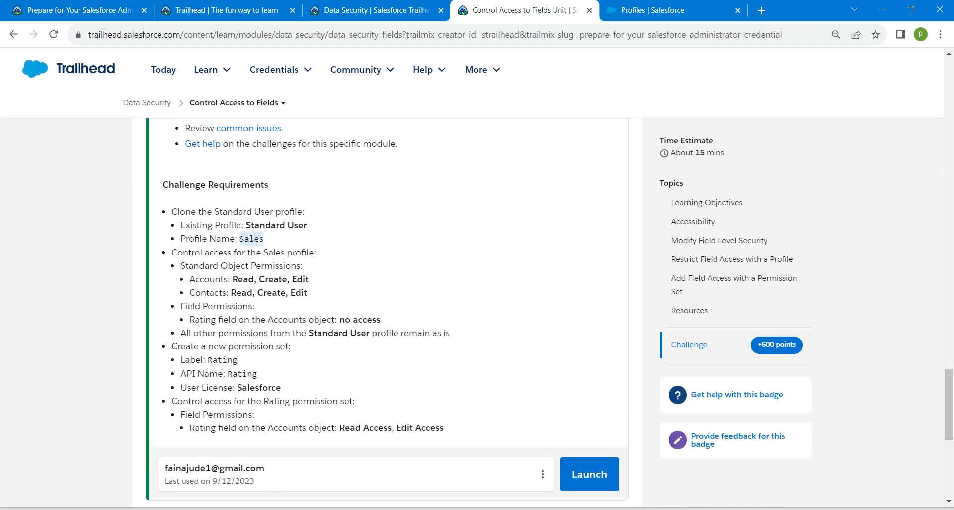
{"action": "left_click", "coordinate": [669, 10]}
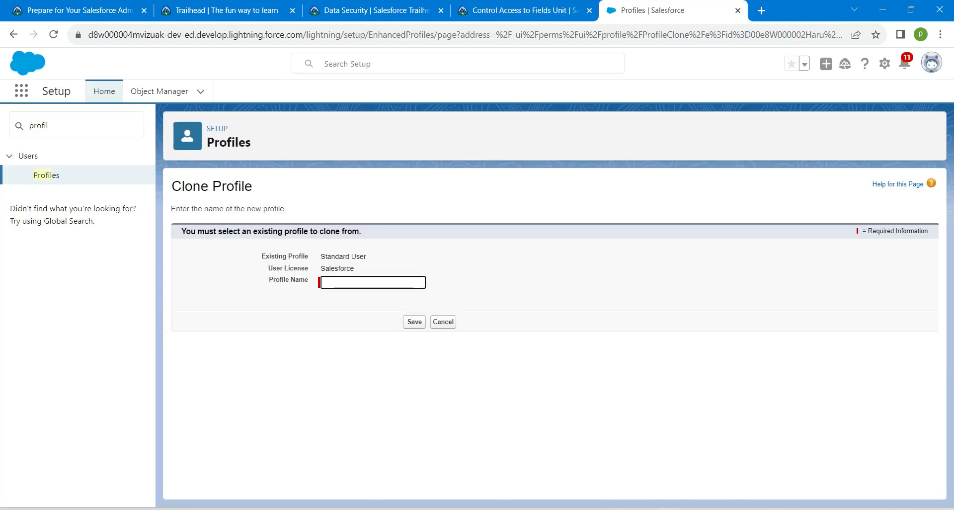
{"action": "type", "text": "Sales"}
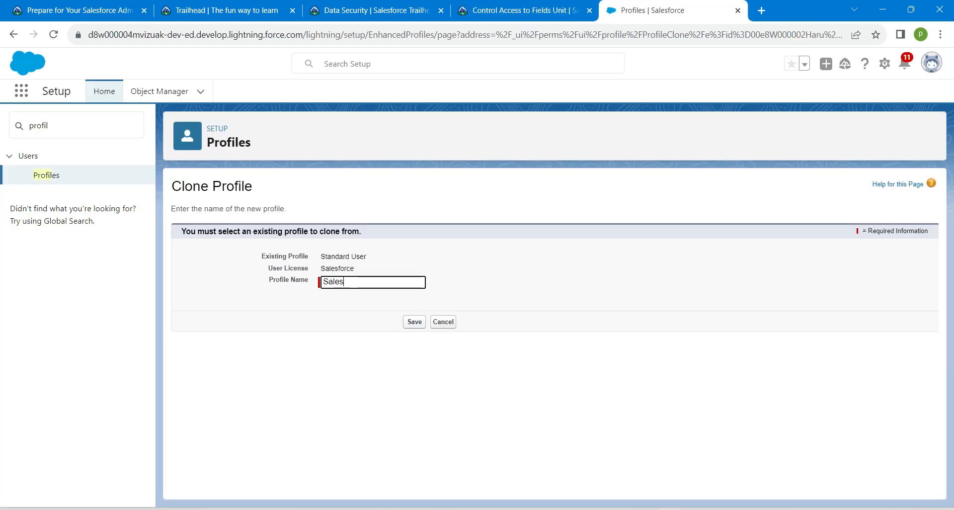
{"action": "left_click", "coordinate": [413, 321]}
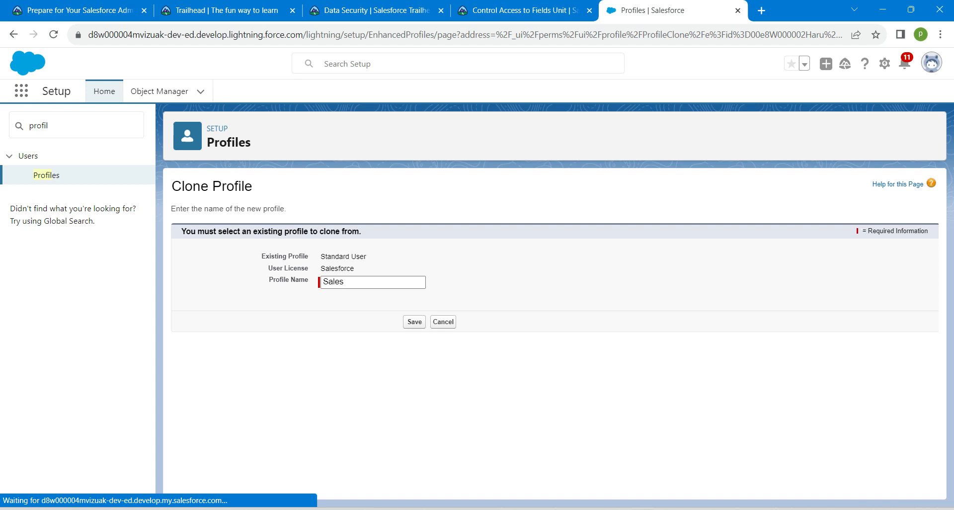
{"action": "left_click", "coordinate": [414, 321]}
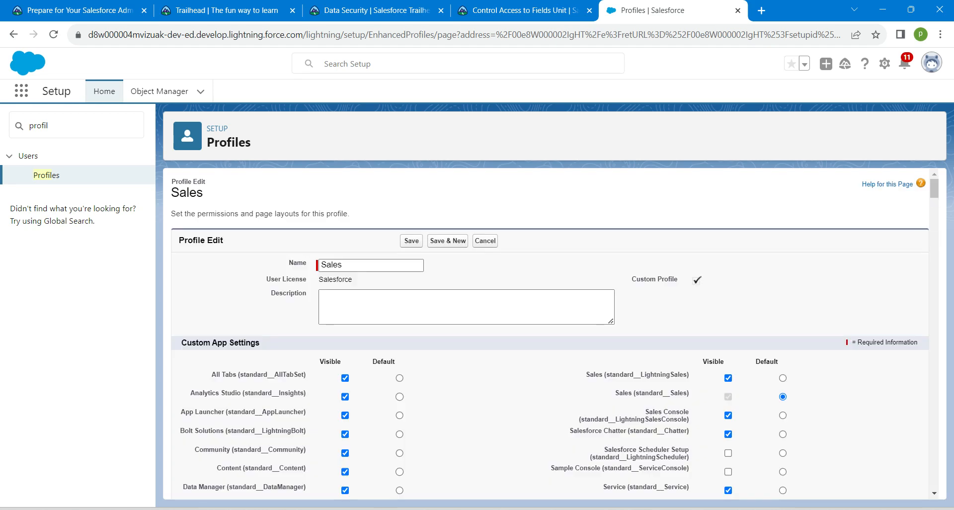
Step: Remove Delete on Accounts for the Sales profile, accept the cascade warning, and save
{"action": "scroll", "scroll_direction": "down", "scroll_amount": 3}
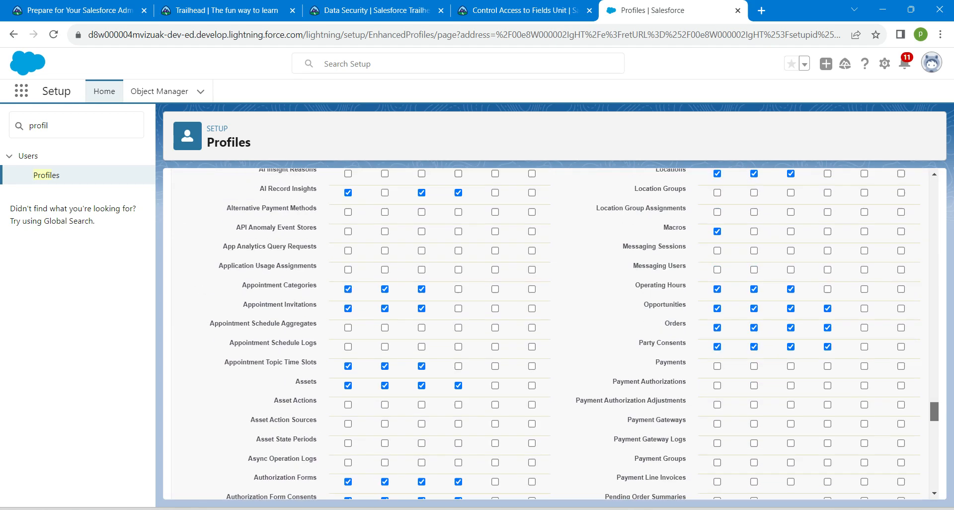
{"action": "scroll", "scroll_direction": "up", "scroll_amount": 3}
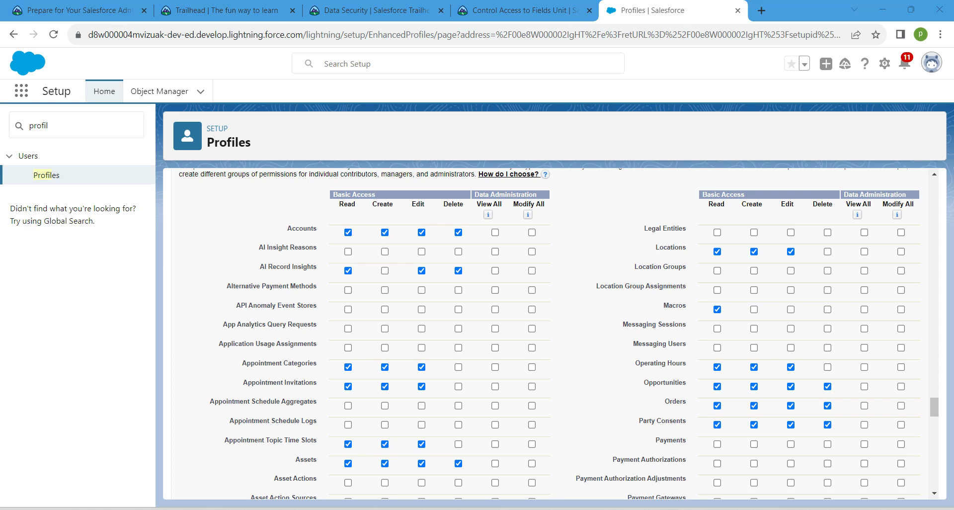
{"action": "left_click", "coordinate": [457, 233]}
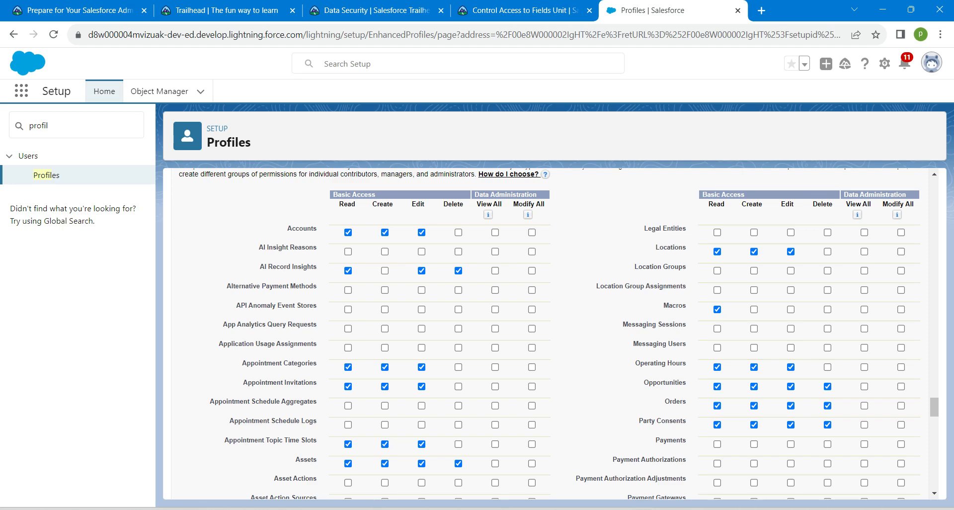
{"action": "scroll", "scroll_direction": "down", "scroll_amount": 3}
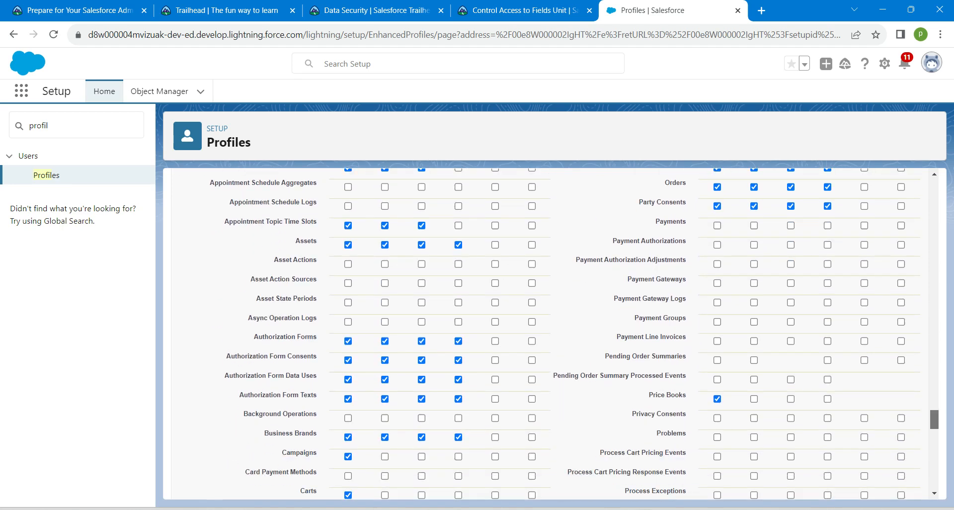
{"action": "scroll", "scroll_direction": "down", "scroll_amount": 3}
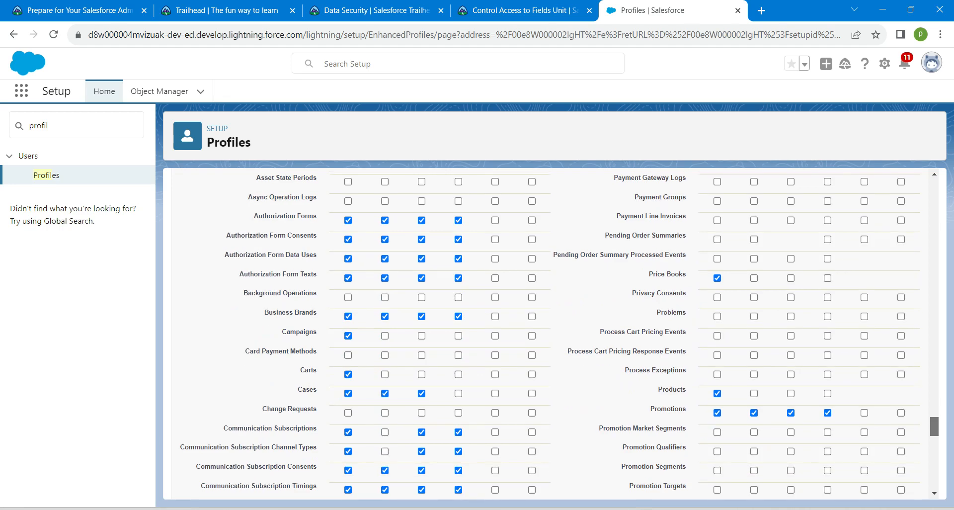
{"action": "scroll", "scroll_direction": "down", "scroll_amount": 3}
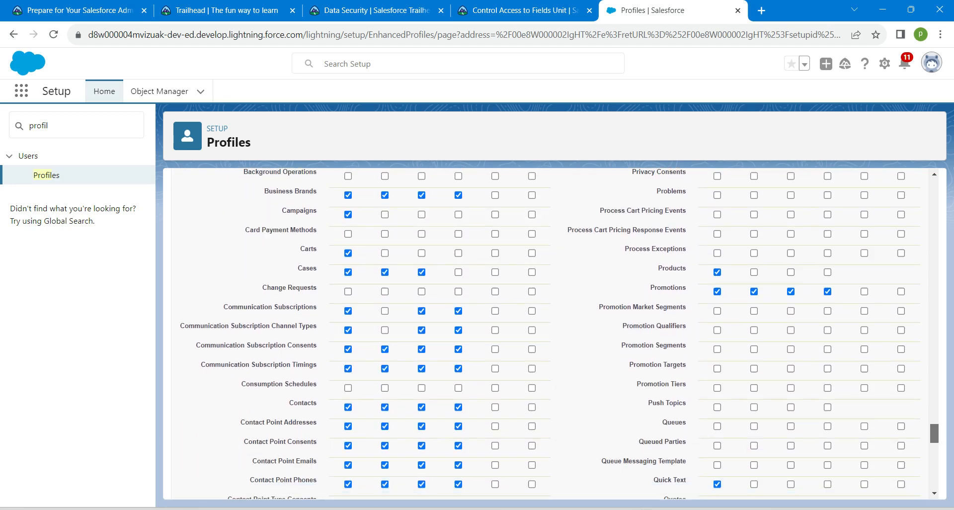
{"action": "scroll", "scroll_direction": "up", "scroll_amount": 3}
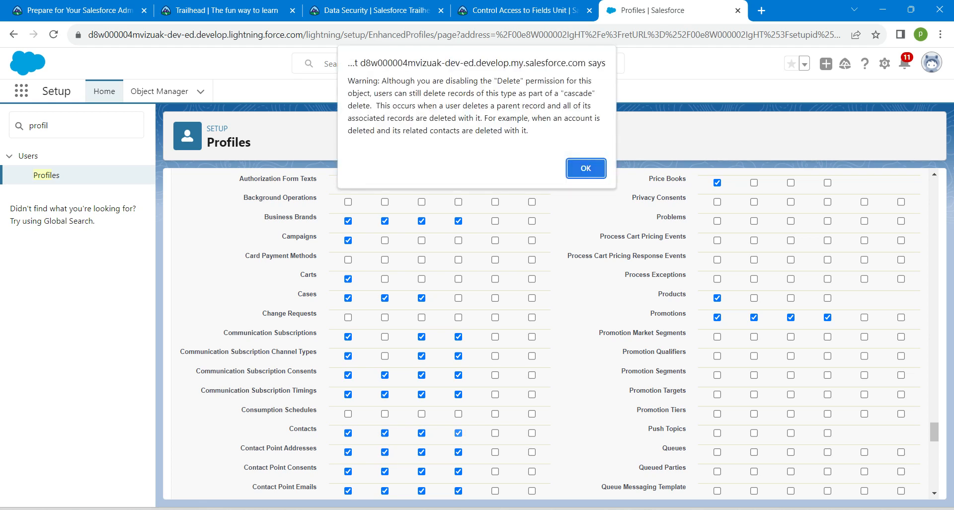
{"action": "left_click", "coordinate": [585, 168]}
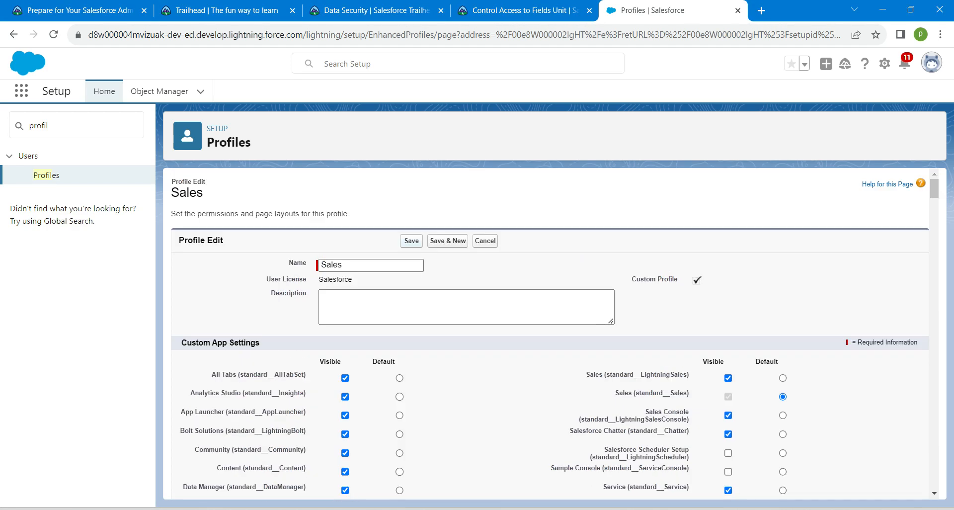
{"action": "left_click", "coordinate": [411, 241]}
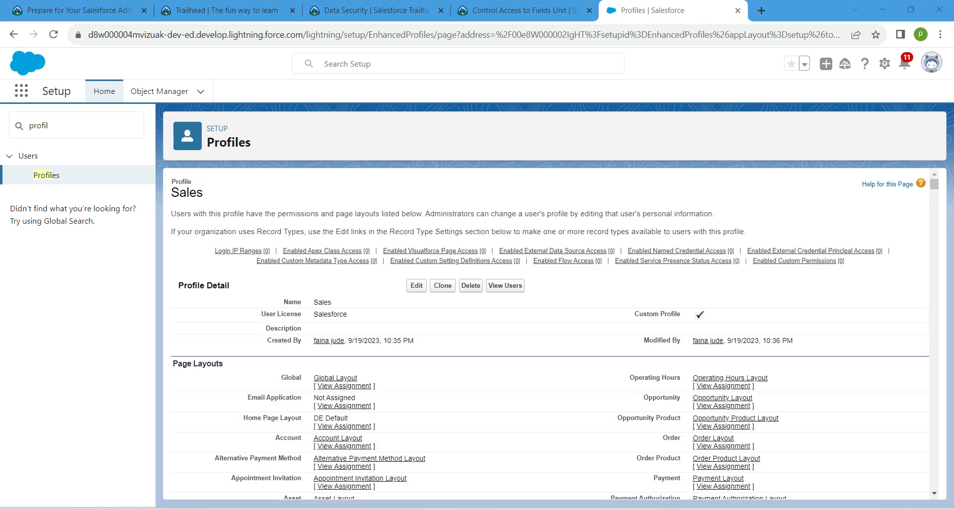
{"action": "left_click", "coordinate": [160, 91]}
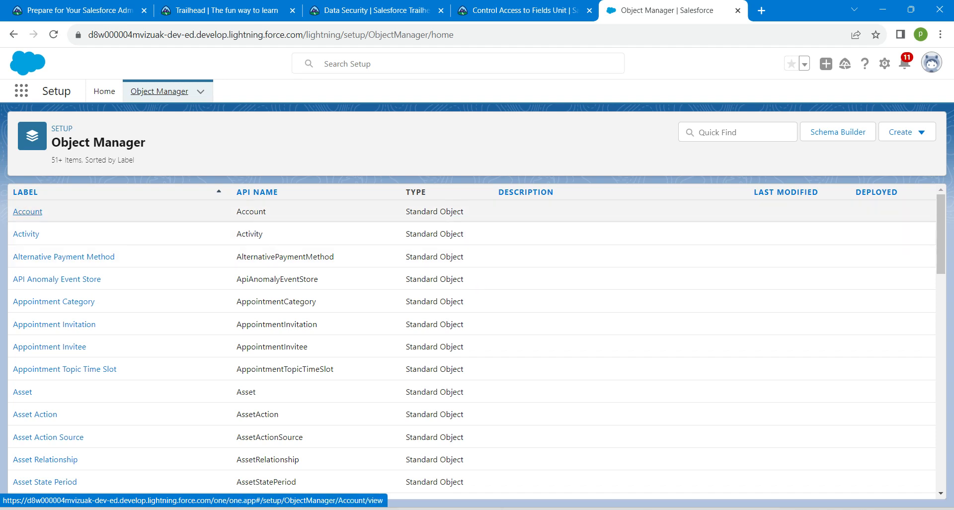
Step: Open Account's Fields & Relationships, filter by 'rat', and open the Rating field
{"action": "left_click", "coordinate": [28, 211]}
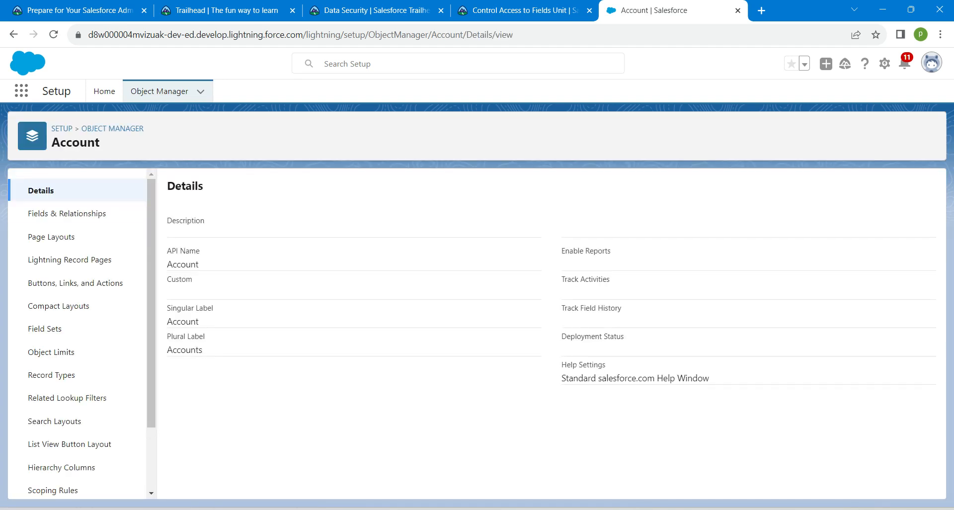
{"action": "left_click", "coordinate": [66, 214]}
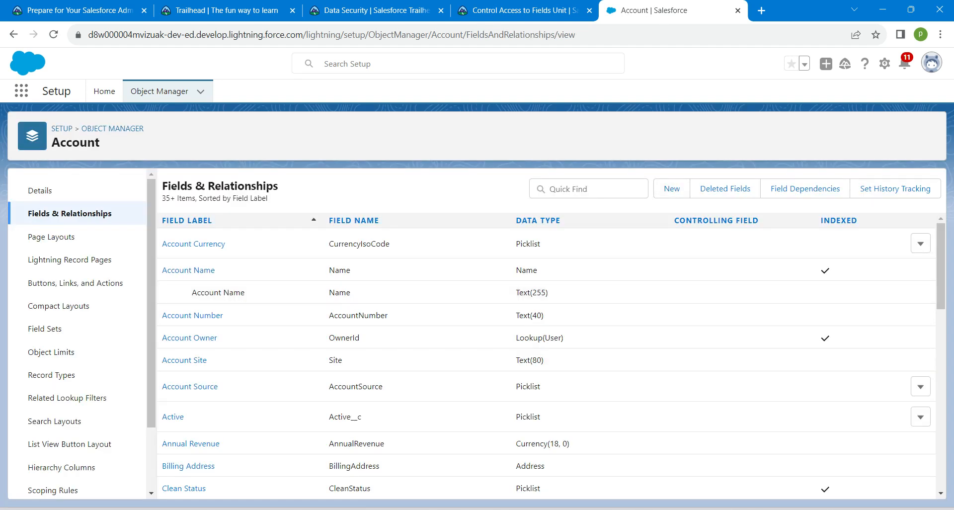
{"action": "left_click", "coordinate": [588, 187]}
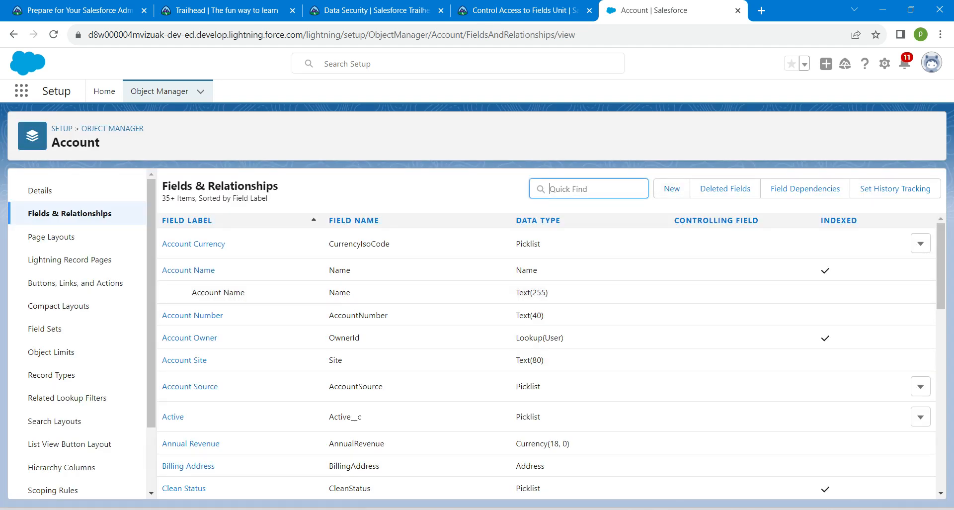
{"action": "type", "text": "ra"}
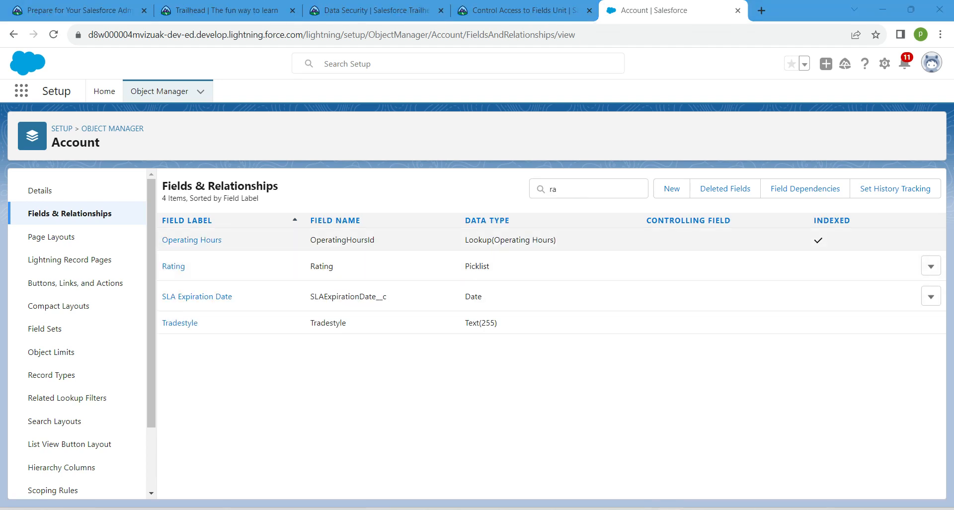
{"action": "type", "text": "t"}
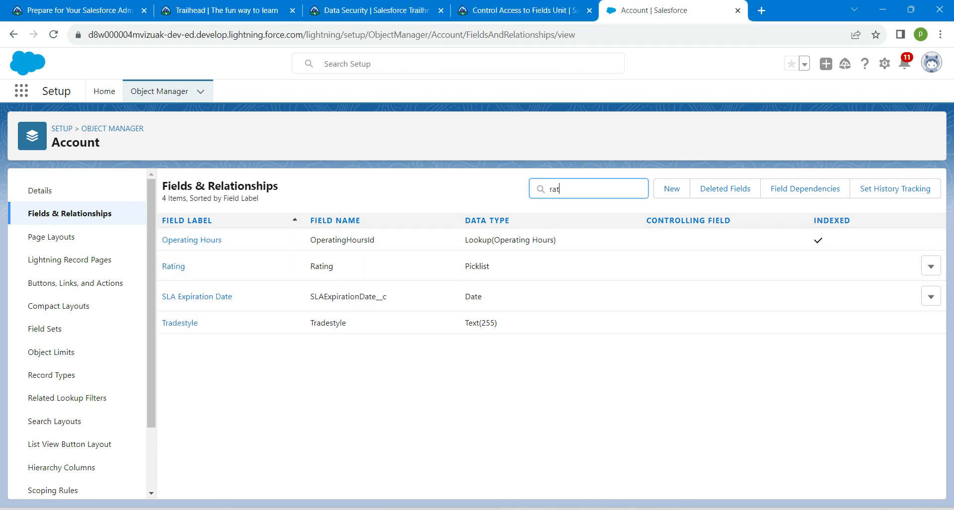
{"action": "left_click", "coordinate": [173, 266]}
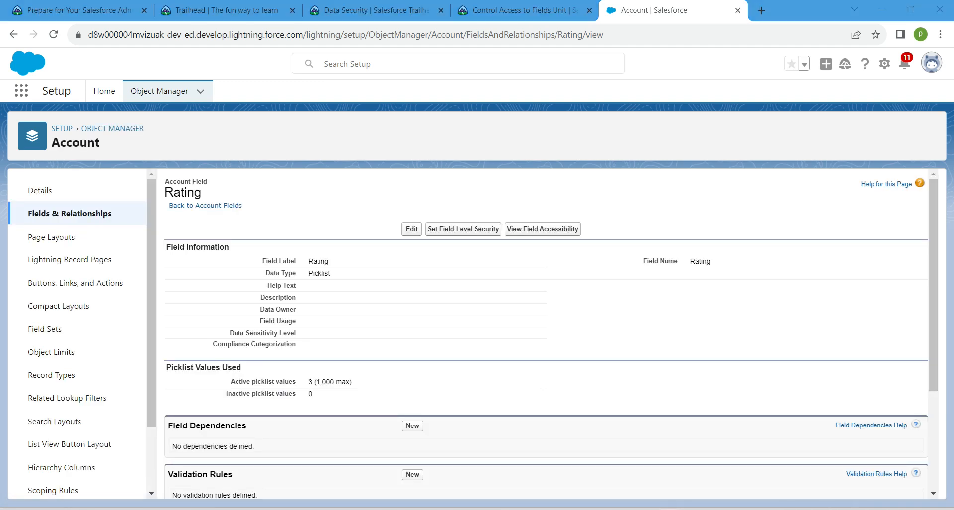
{"action": "mouse_move", "coordinate": [463, 228]}
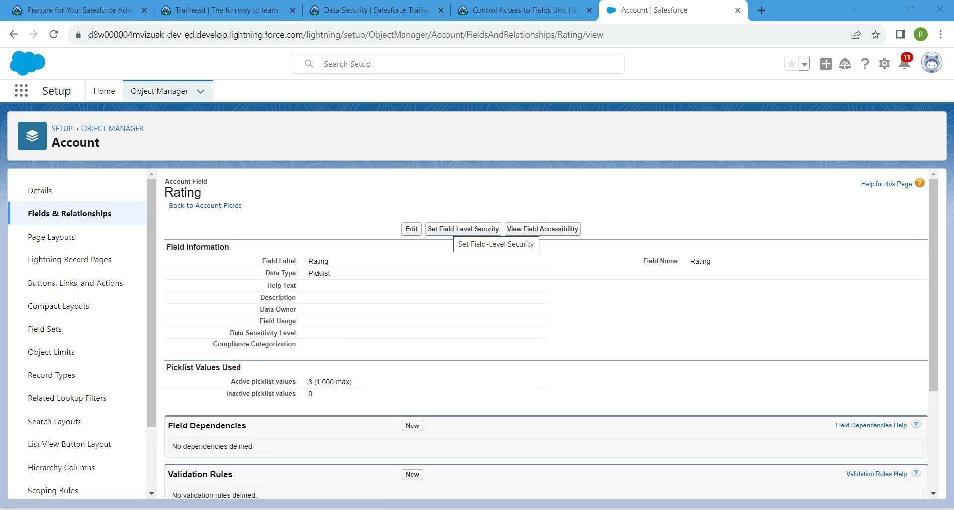
Step: In Rating field-level security, uncheck Visible for the Sales profile and save
{"action": "left_click", "coordinate": [412, 228]}
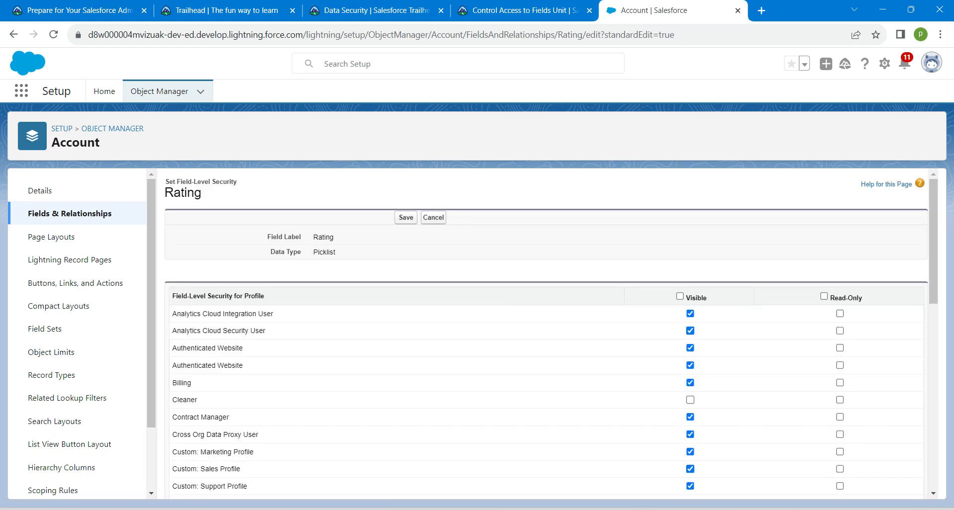
{"action": "scroll", "scroll_direction": "down", "scroll_amount": 3}
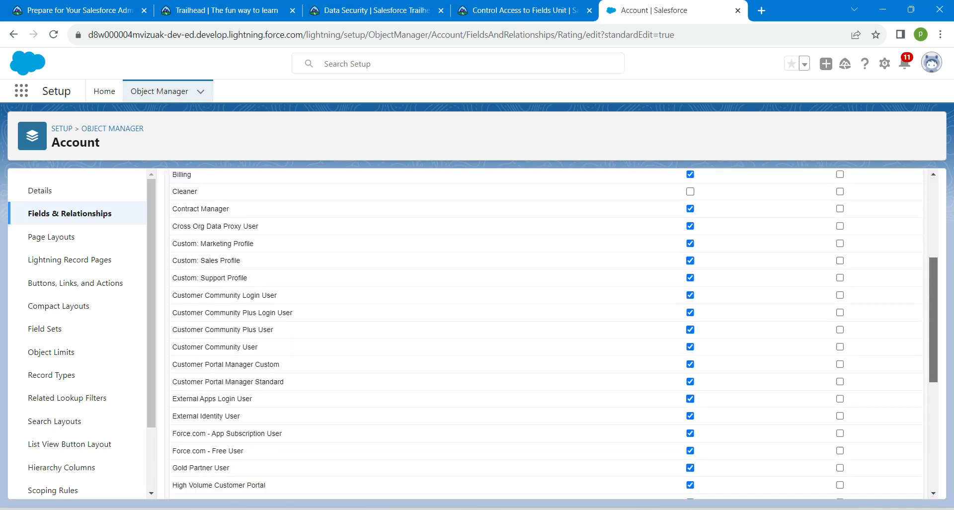
{"action": "scroll", "scroll_direction": "down", "scroll_amount": 3}
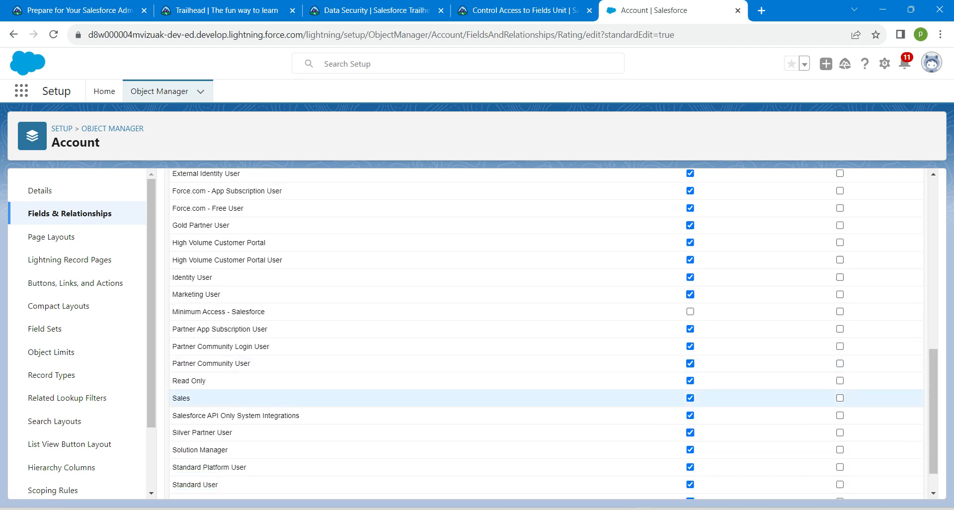
{"action": "mouse_move", "coordinate": [690, 398]}
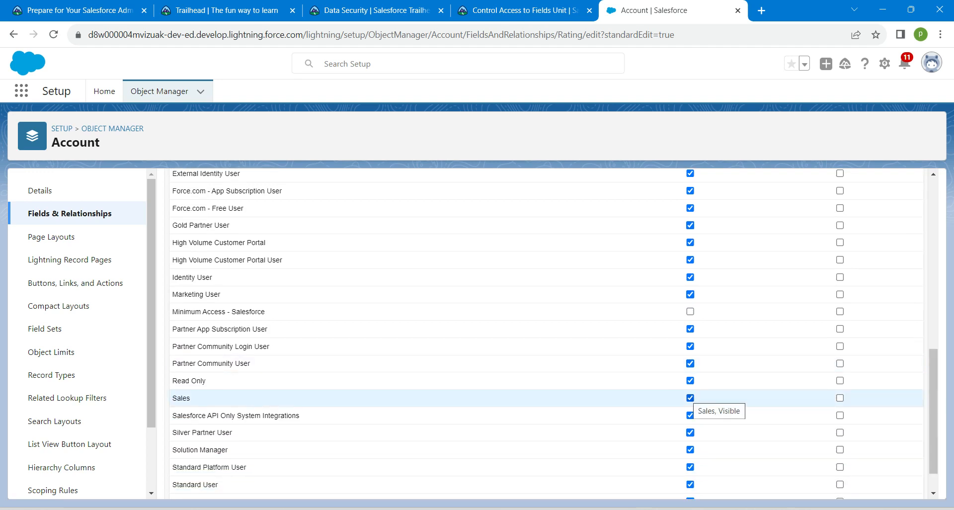
{"action": "left_click", "coordinate": [690, 398]}
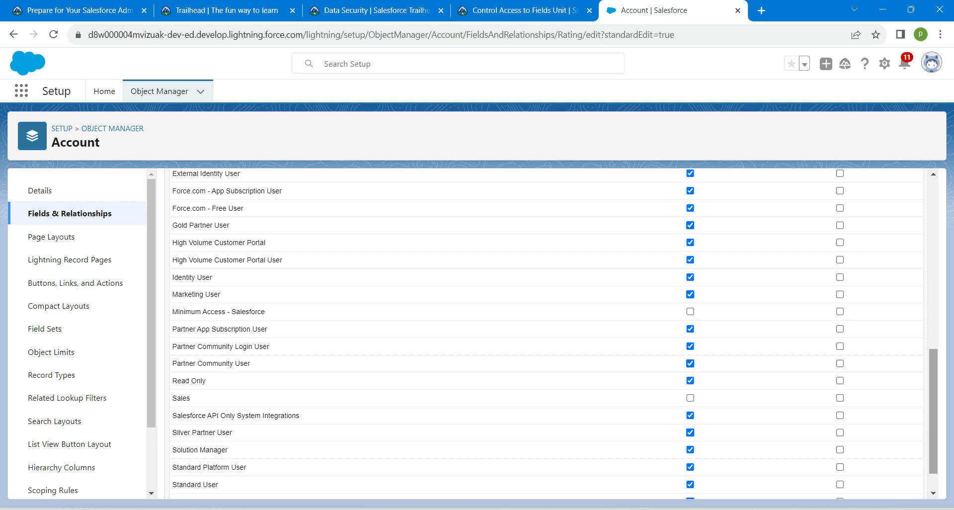
{"action": "scroll", "scroll_direction": "up", "scroll_amount": 3}
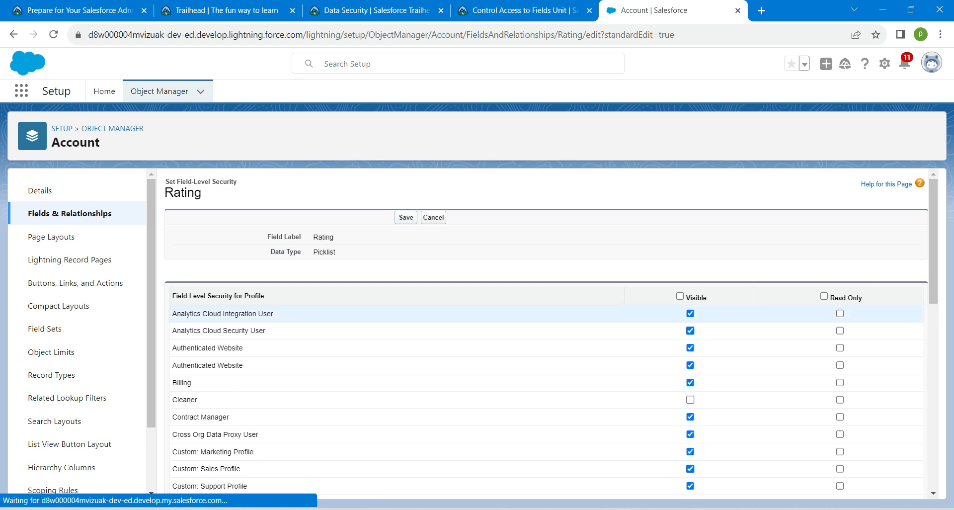
{"action": "left_click", "coordinate": [405, 218]}
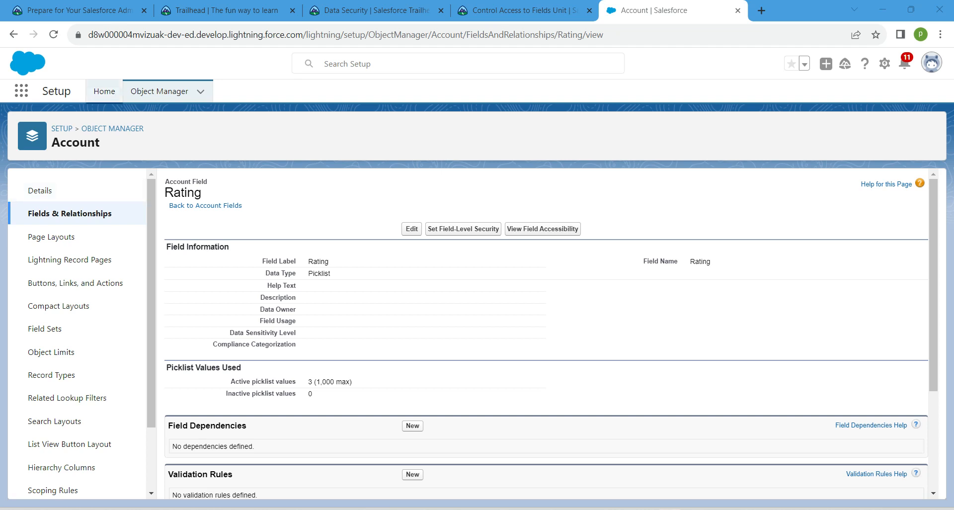
Step: Open Permission Sets via Quick Find 'per', then select the 'Rating' label in the challenge
{"action": "left_click", "coordinate": [104, 92]}
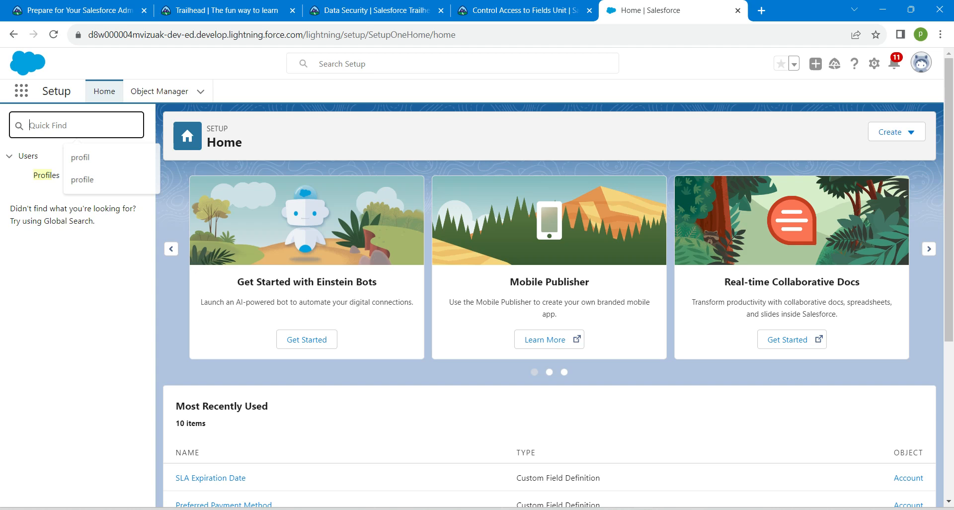
{"action": "type", "text": "permiss"}
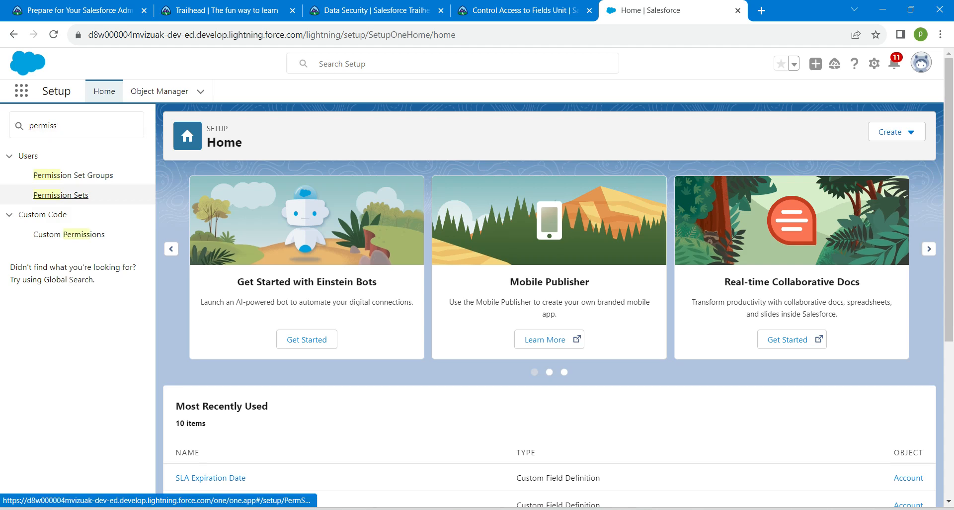
{"action": "left_click", "coordinate": [60, 195]}
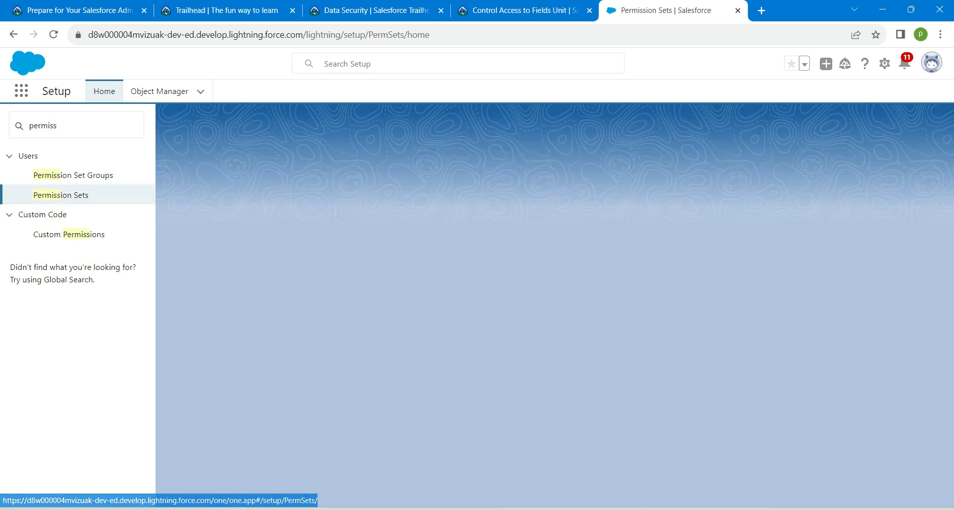
{"action": "left_click", "coordinate": [520, 11]}
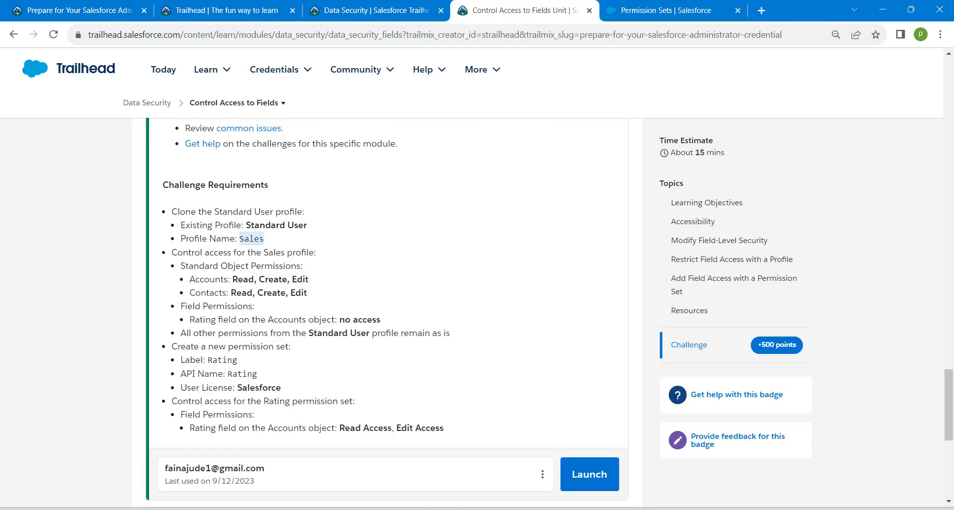
{"action": "double_click", "coordinate": [222, 360]}
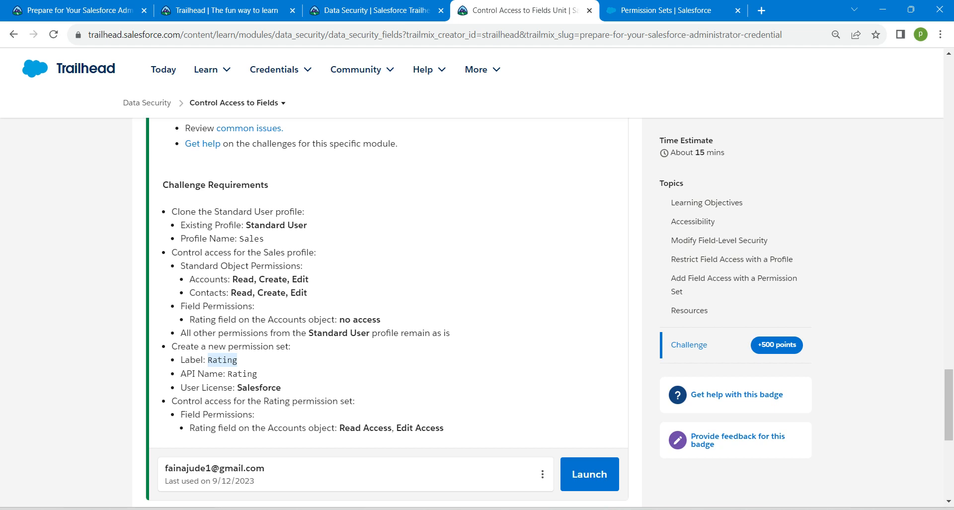
Step: Enter label and API name 'Rating', choose the Salesforce license, and save the permission set
{"action": "left_click", "coordinate": [670, 10]}
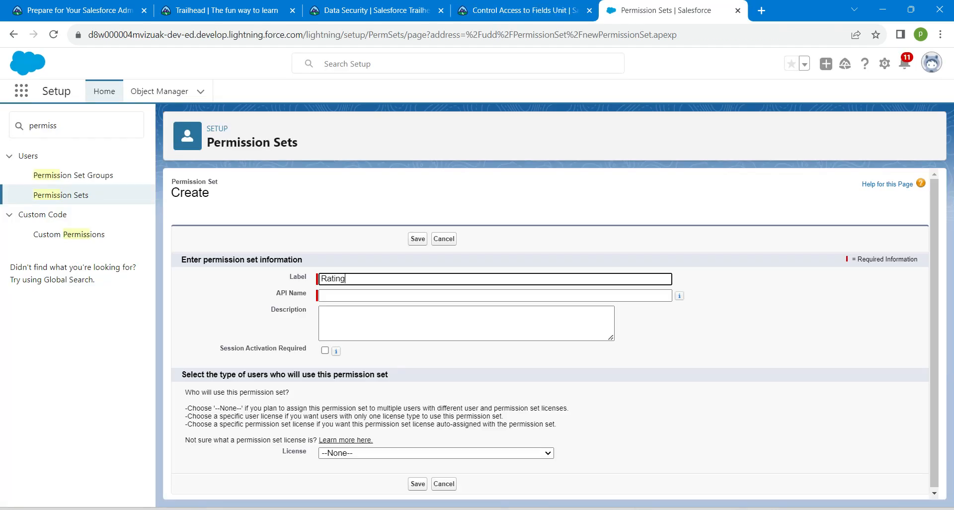
{"action": "left_click", "coordinate": [494, 296]}
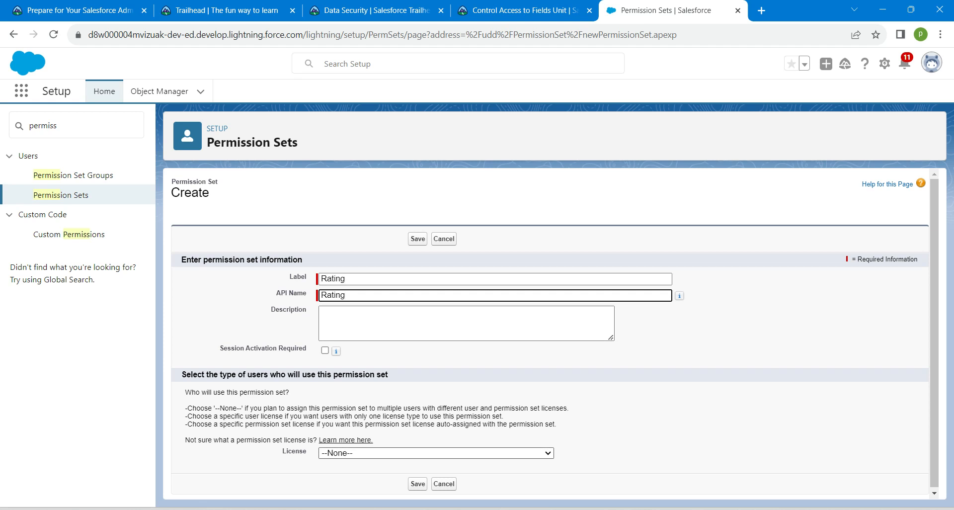
{"action": "left_click", "coordinate": [434, 453]}
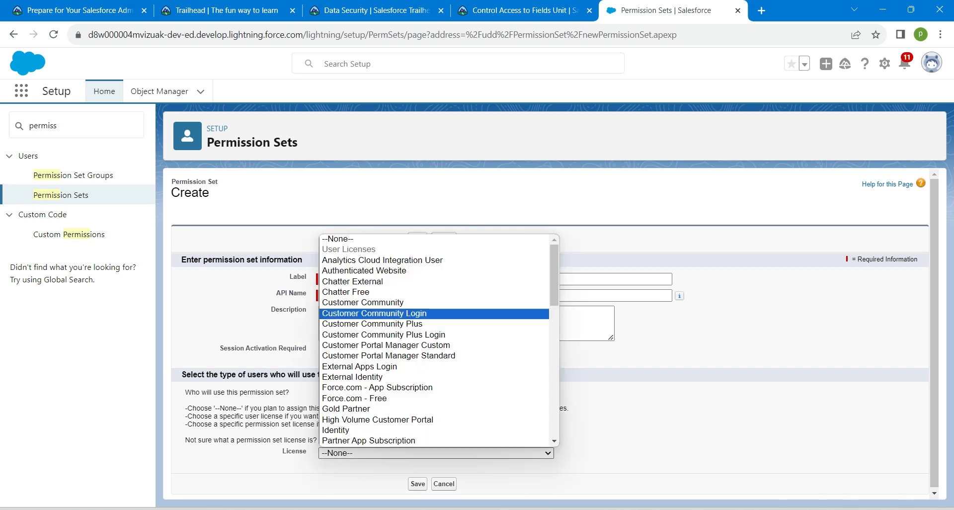
{"action": "scroll", "scroll_direction": "down", "scroll_amount": 3}
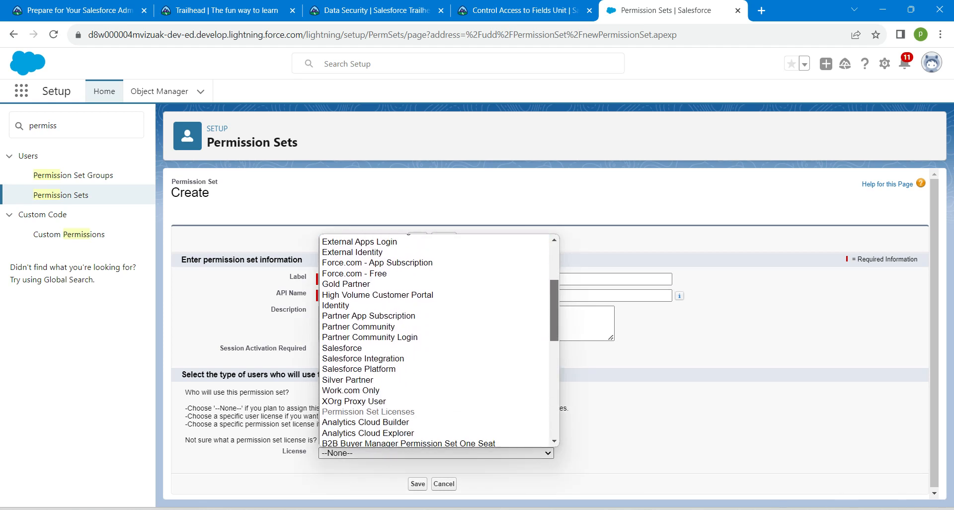
{"action": "left_click", "coordinate": [342, 348]}
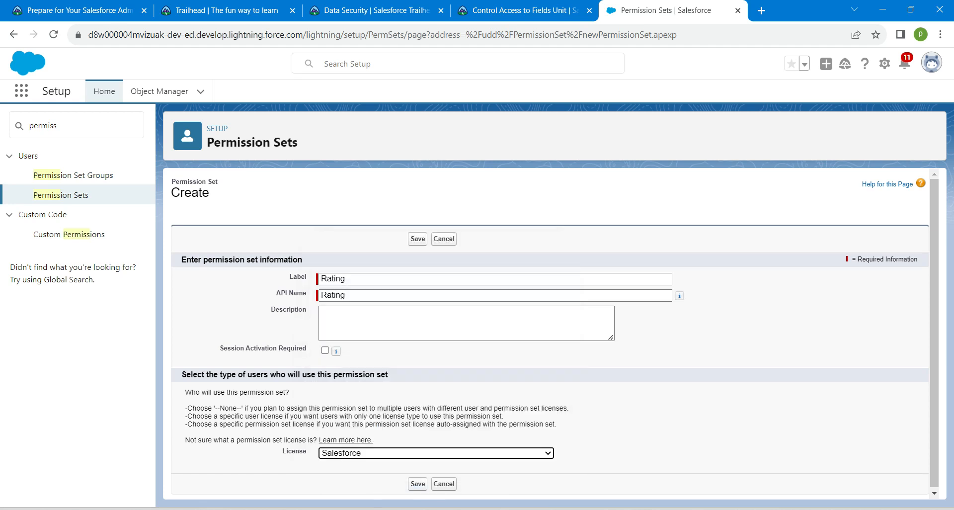
{"action": "left_click", "coordinate": [418, 238]}
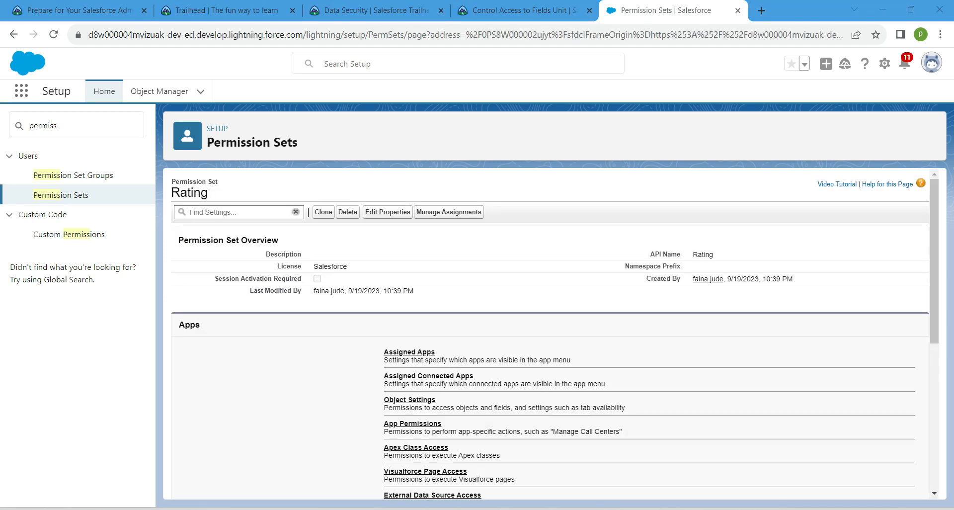
{"action": "mouse_move", "coordinate": [409, 399]}
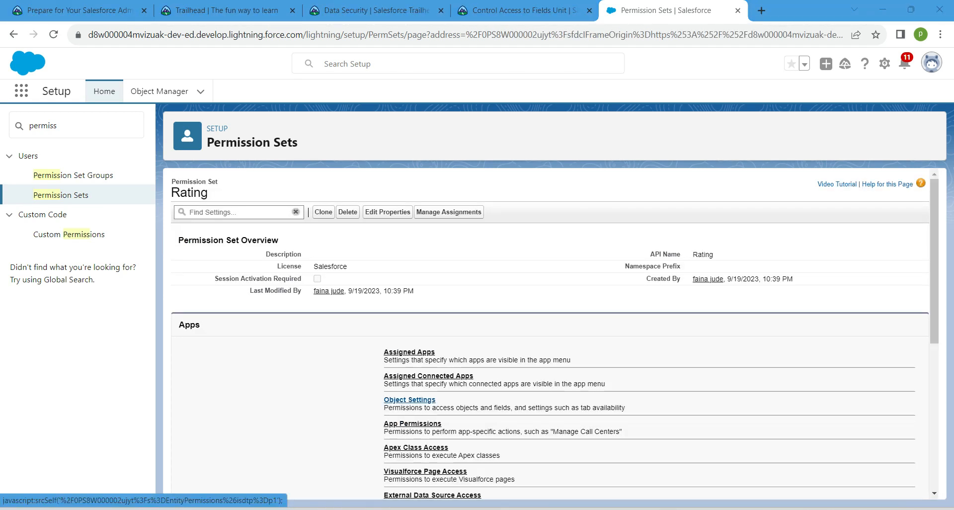
Step: Go to the Rating permission set's Object Settings and open Accounts
{"action": "left_click", "coordinate": [409, 399]}
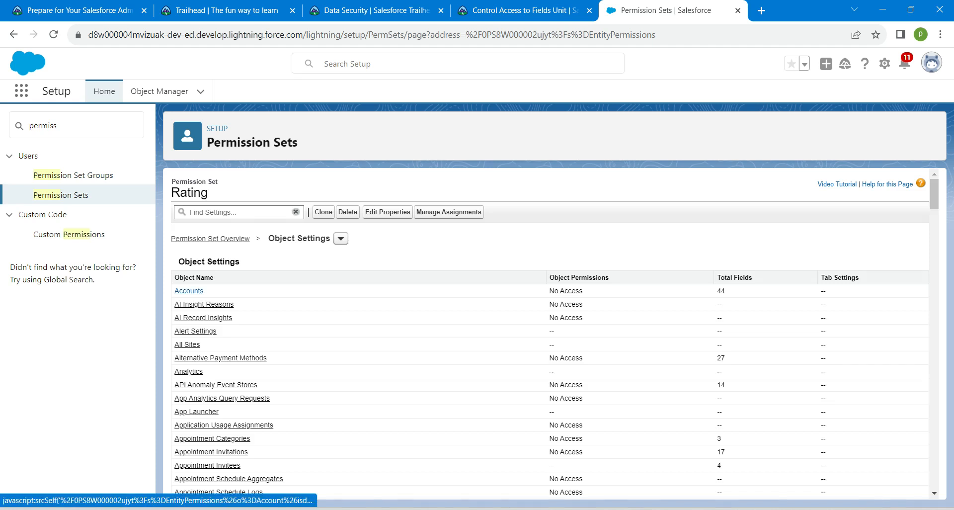
{"action": "left_click", "coordinate": [189, 290]}
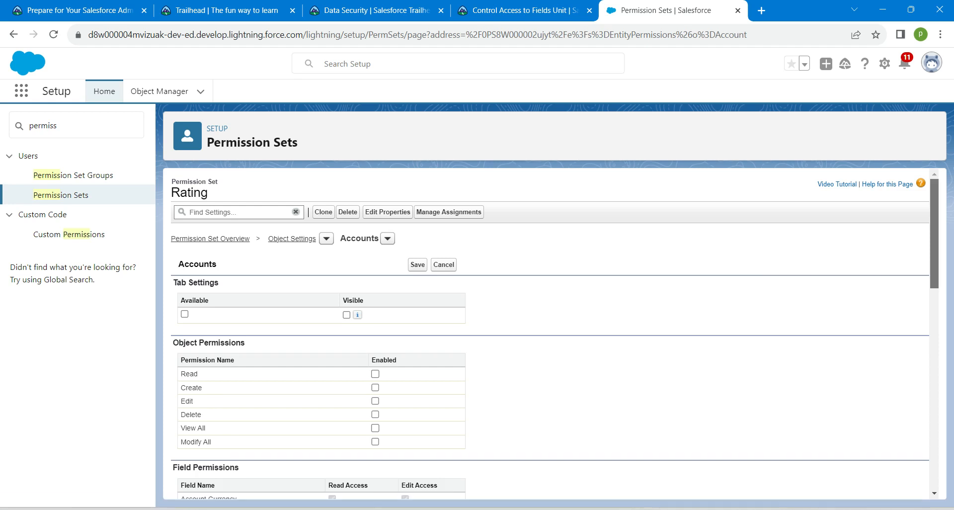
Step: Grant Read and Edit Access on Account Rating in the Rating permission set, save, and return to Trailhead
{"action": "scroll", "scroll_direction": "down", "scroll_amount": 3}
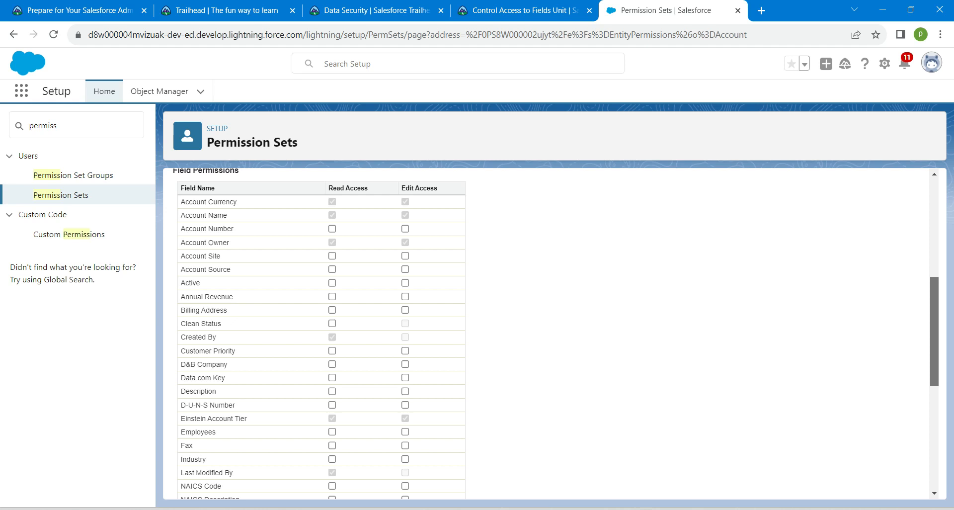
{"action": "scroll", "scroll_direction": "down", "scroll_amount": 3}
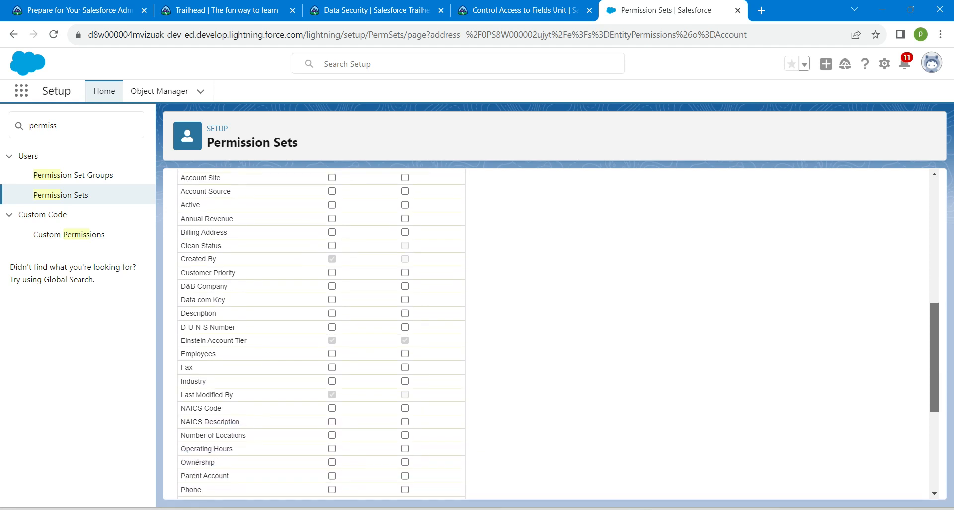
{"action": "scroll", "scroll_direction": "down", "scroll_amount": 3}
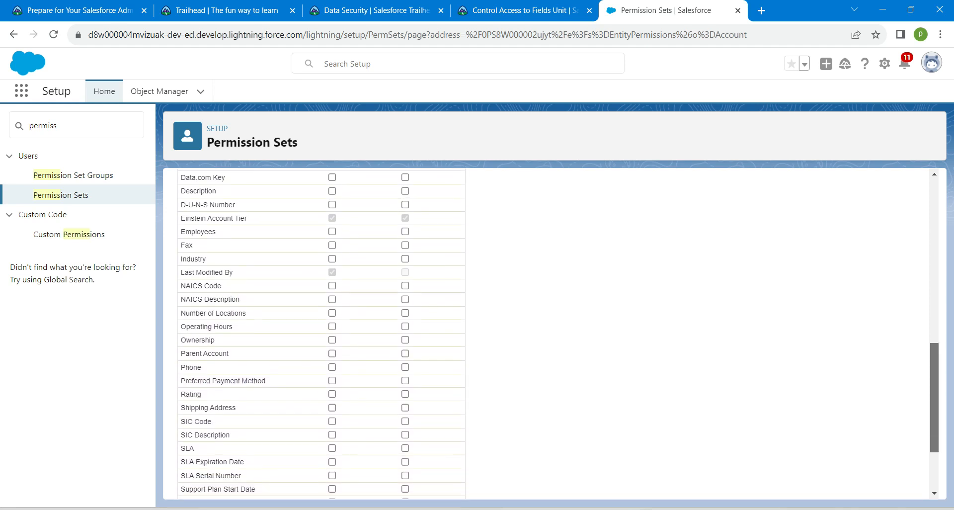
{"action": "scroll", "scroll_direction": "down", "scroll_amount": 3}
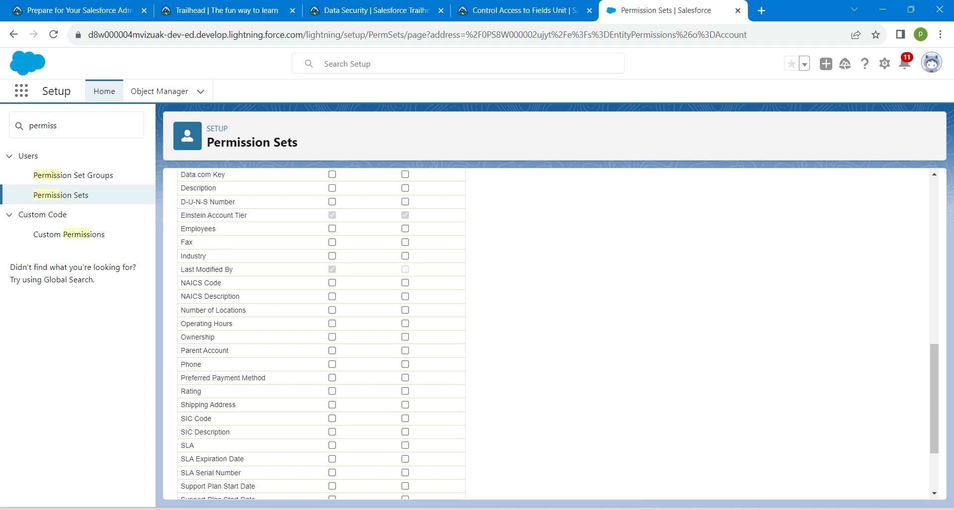
{"action": "left_click", "coordinate": [332, 390]}
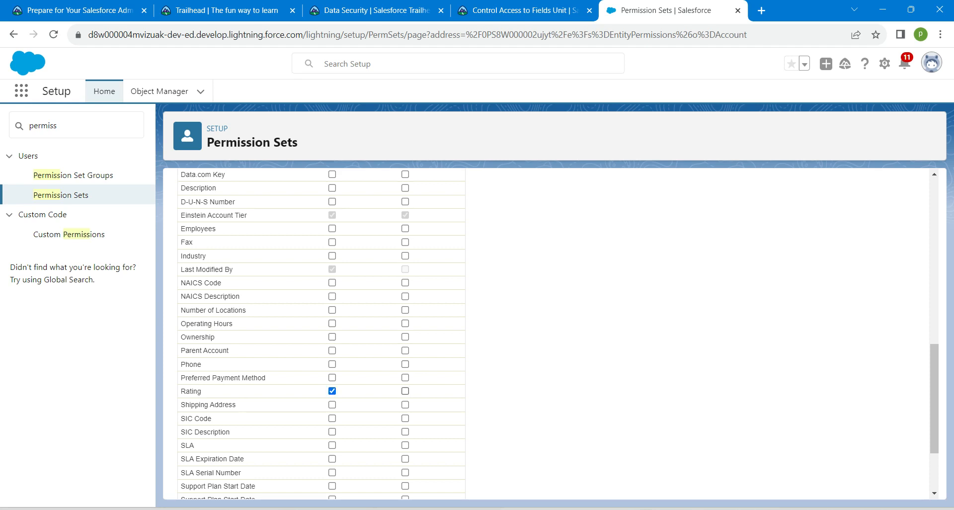
{"action": "left_click", "coordinate": [404, 284]}
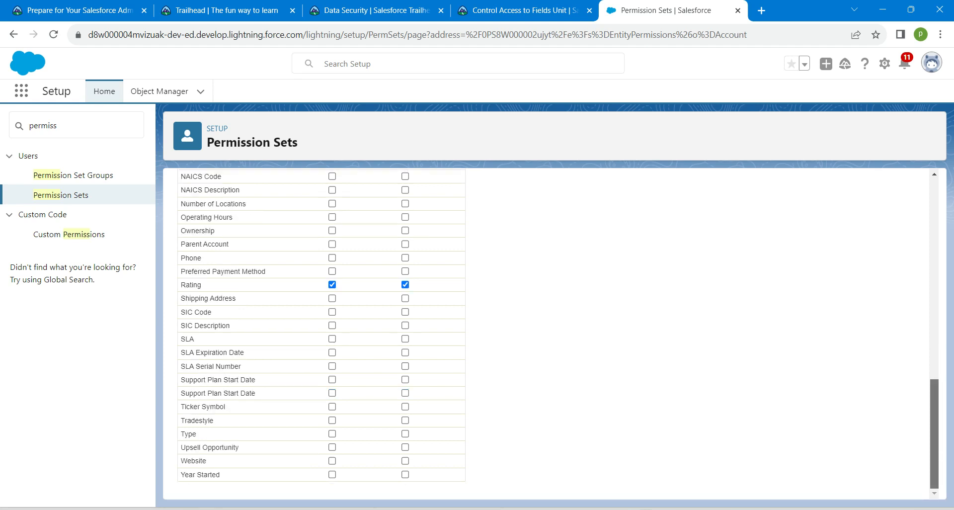
{"action": "left_click", "coordinate": [190, 285]}
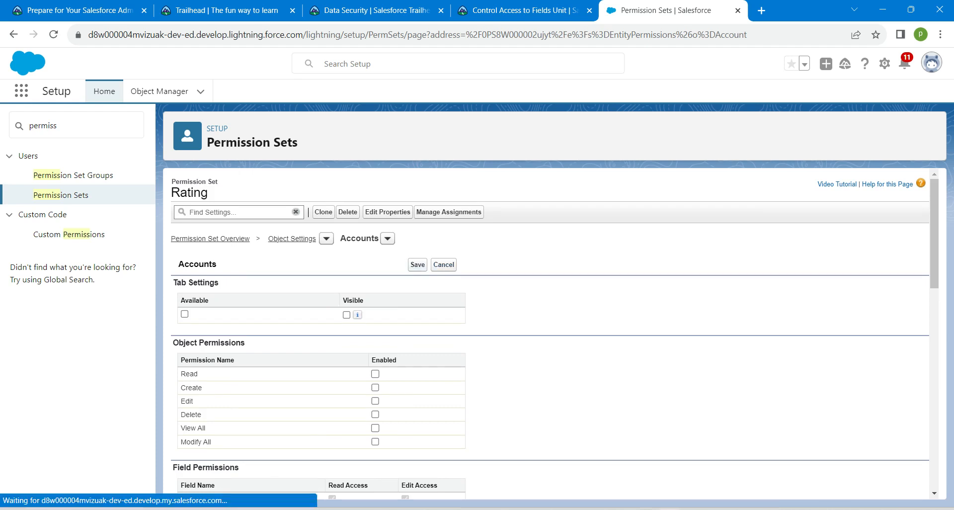
{"action": "left_click", "coordinate": [417, 264]}
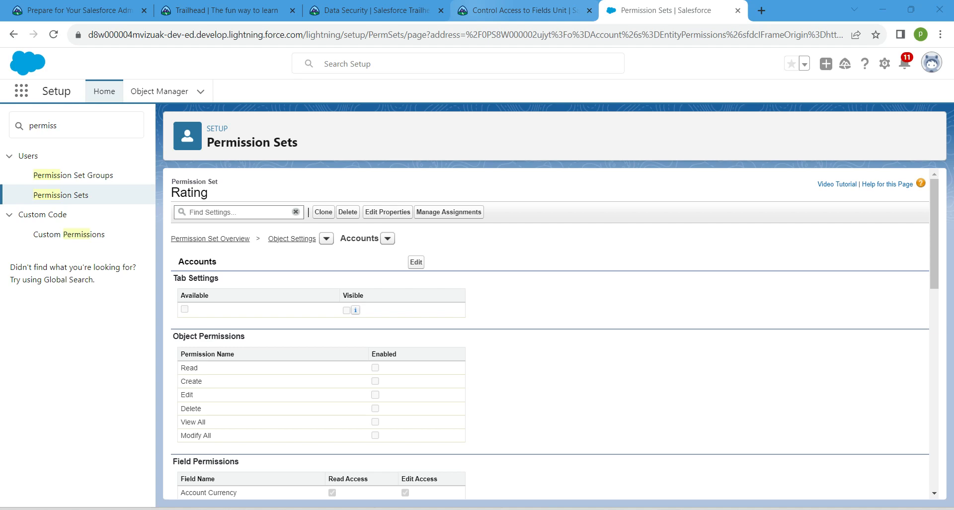
{"action": "left_click", "coordinate": [521, 10]}
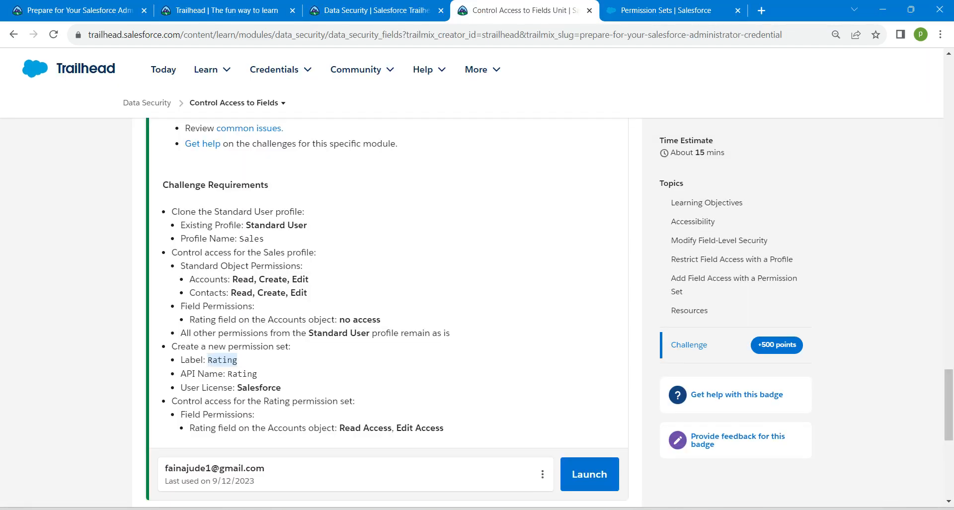
Step: Check the Control Access to Fields challenge to earn 500 points, then open the Data Security module
{"action": "scroll", "scroll_direction": "down", "scroll_amount": 3}
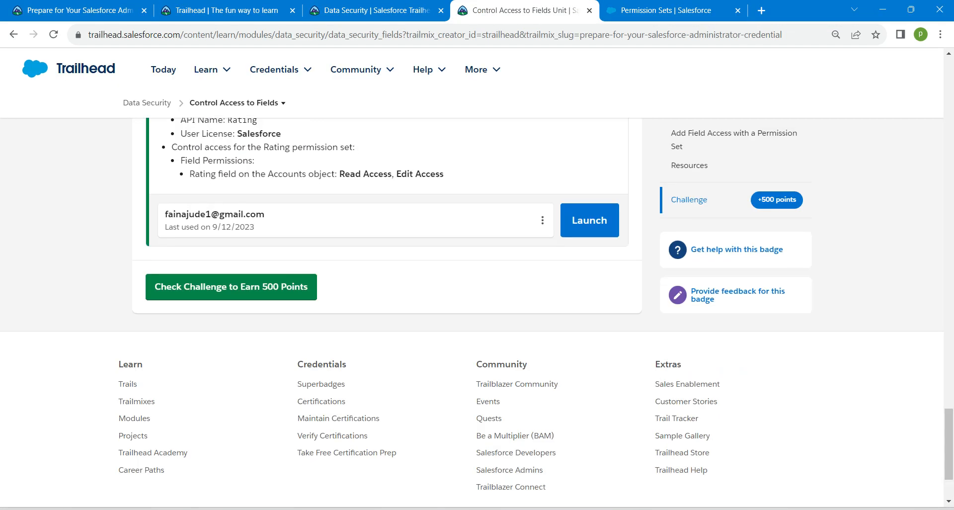
{"action": "left_click", "coordinate": [231, 287]}
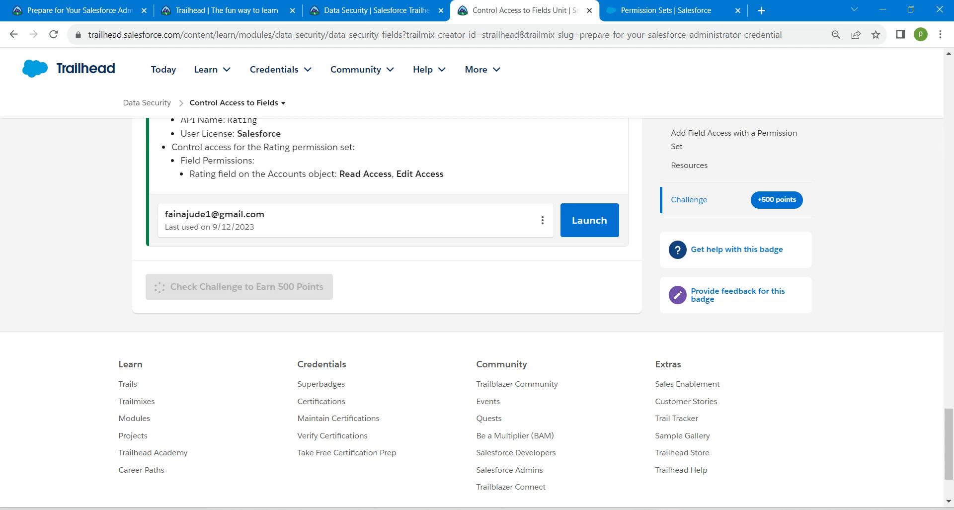
{"action": "left_click", "coordinate": [238, 287]}
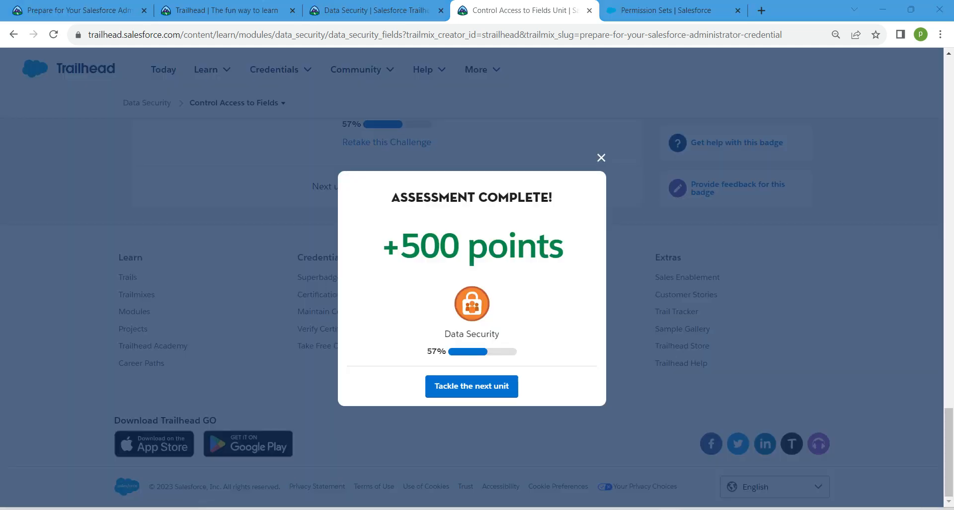
{"action": "left_click", "coordinate": [470, 386]}
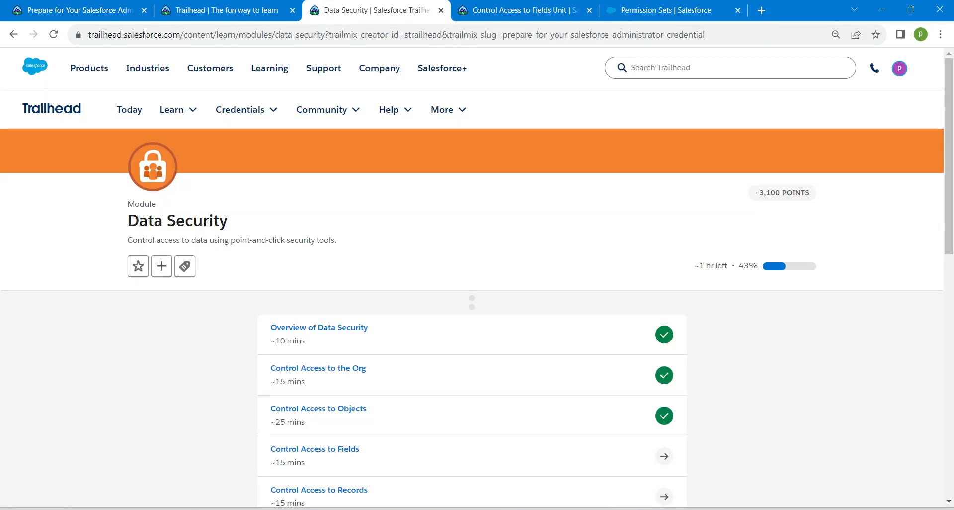